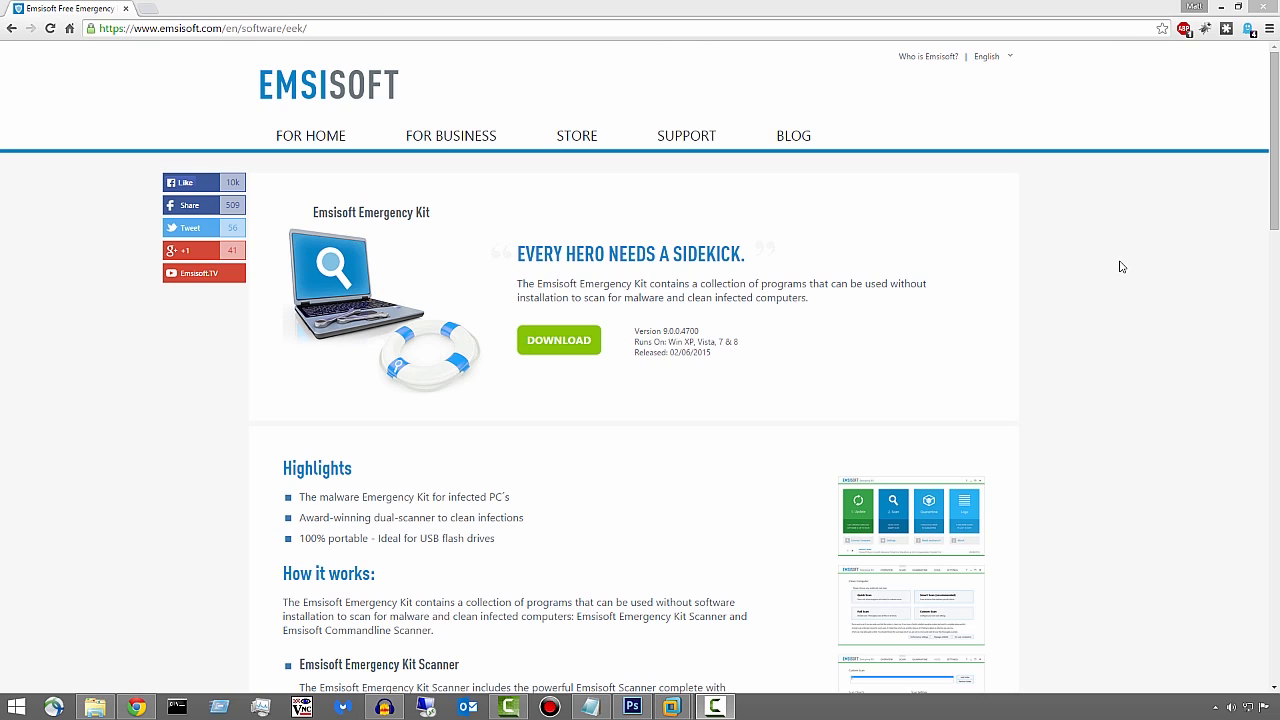
mouse_move(756, 334)
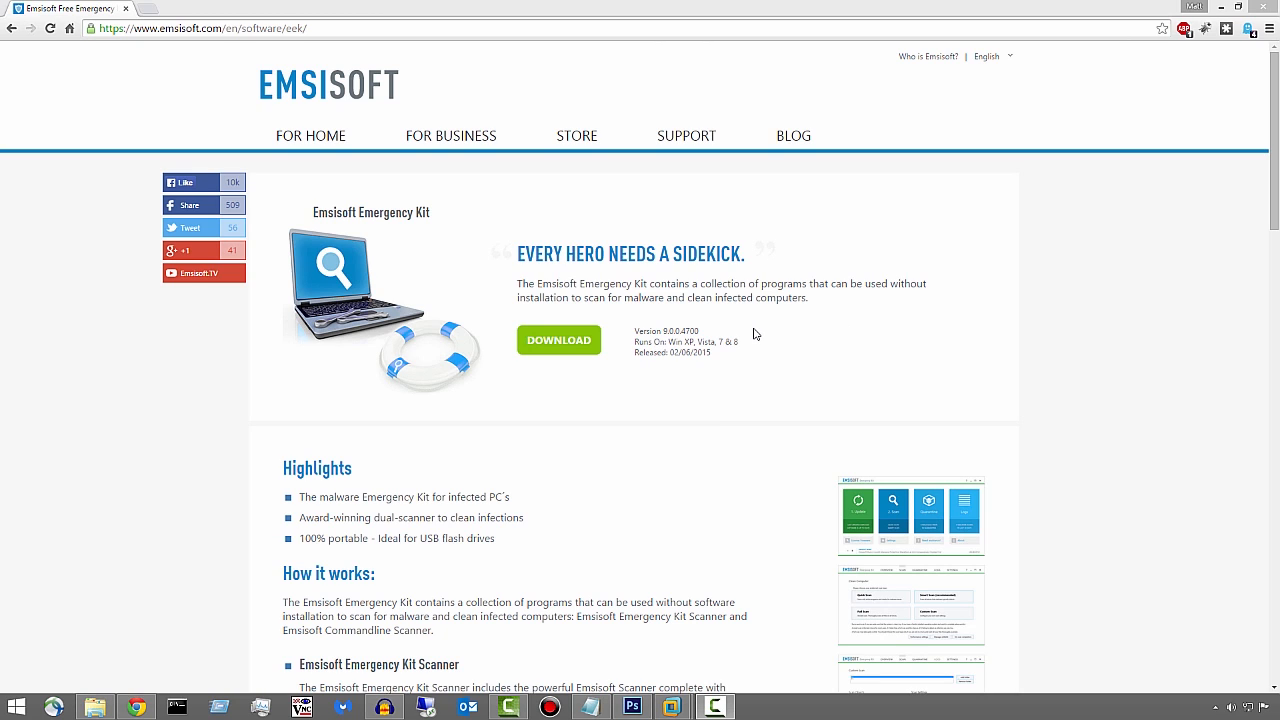
mouse_move(759, 338)
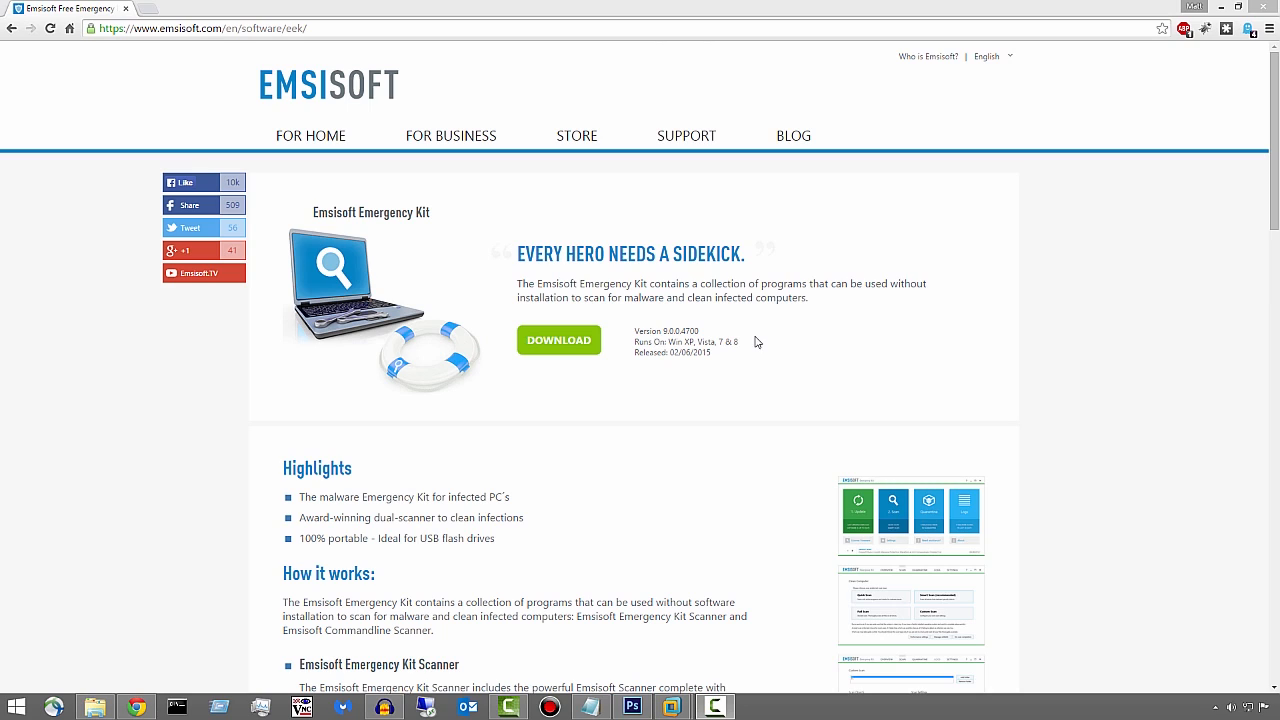
mouse_move(751, 376)
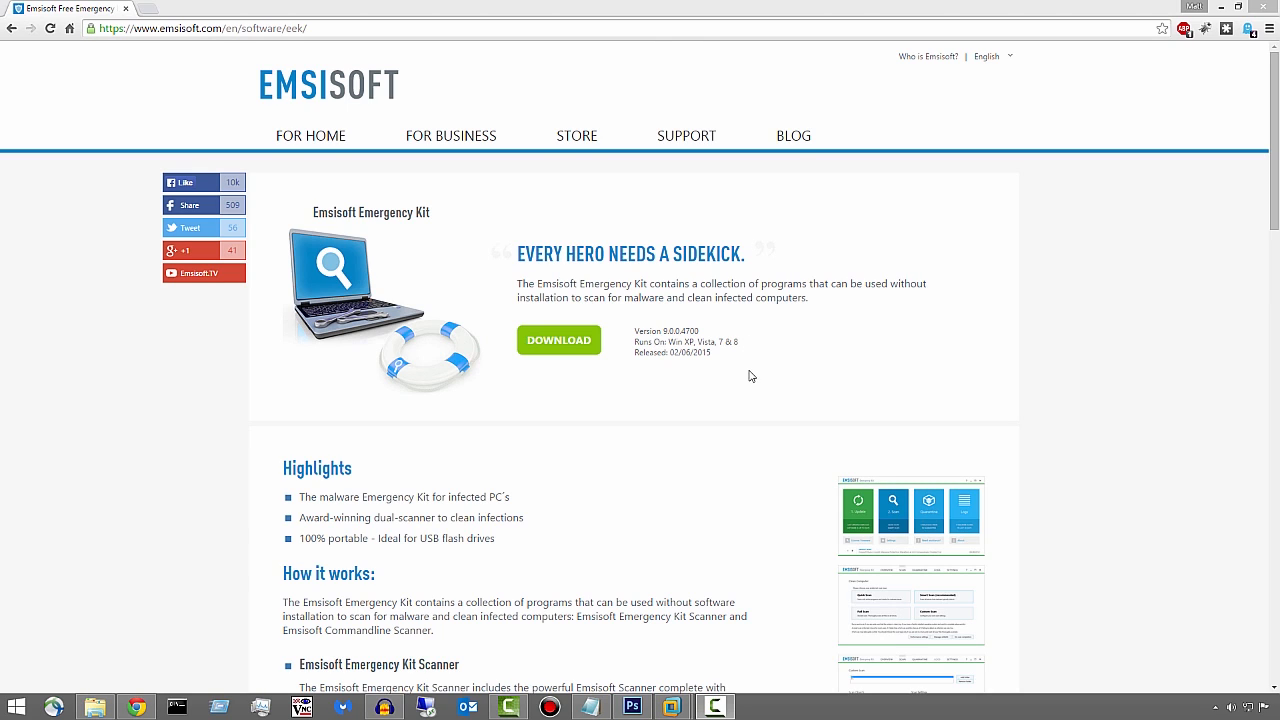
mouse_move(783, 356)
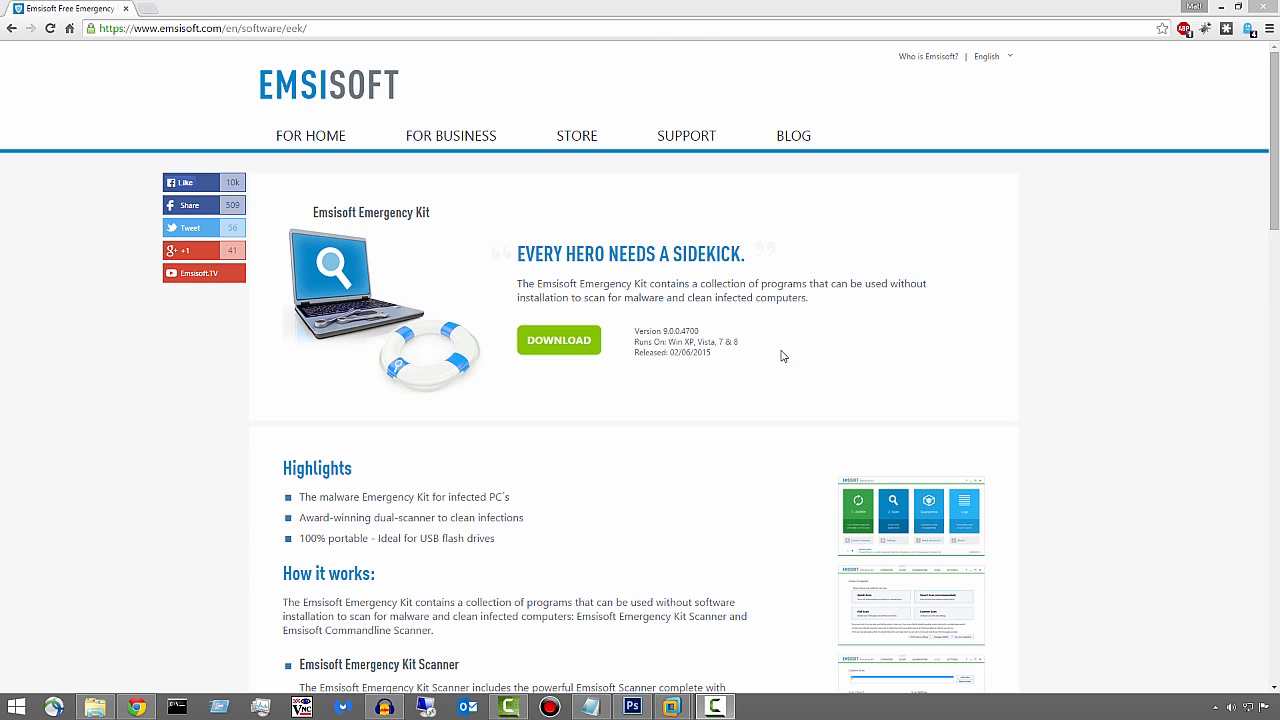
mouse_move(512, 290)
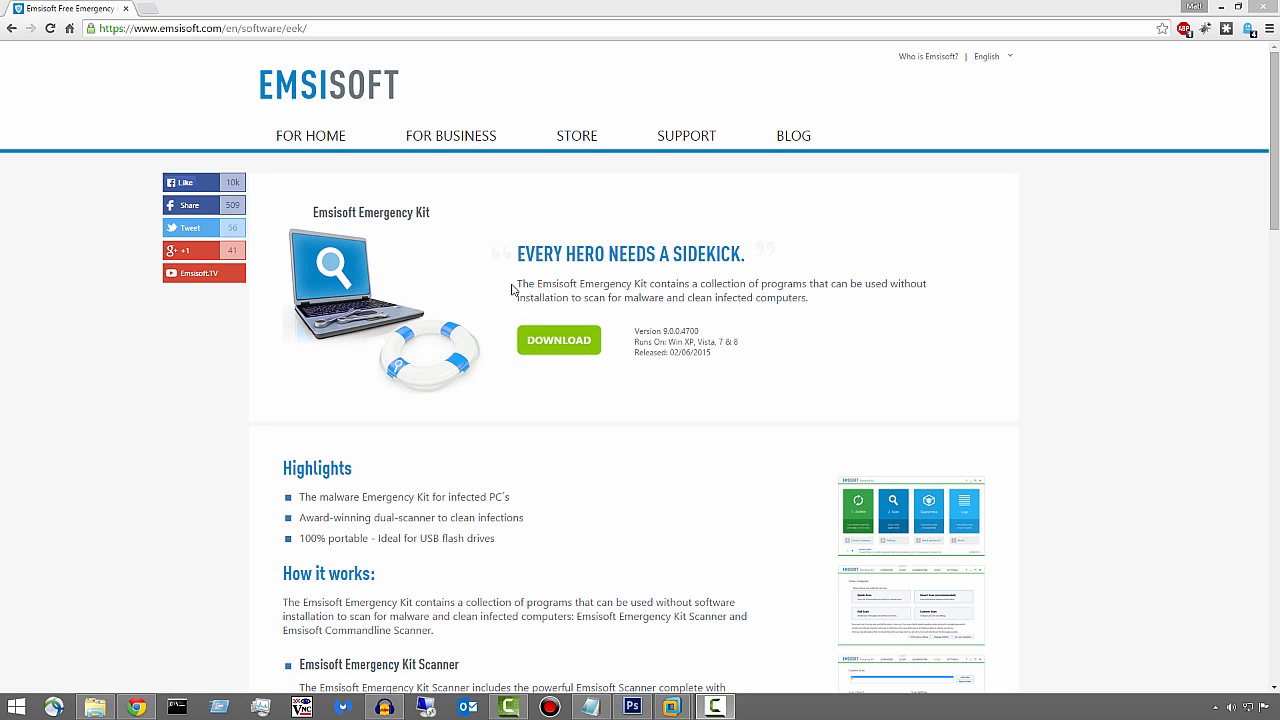
mouse_move(513, 293)
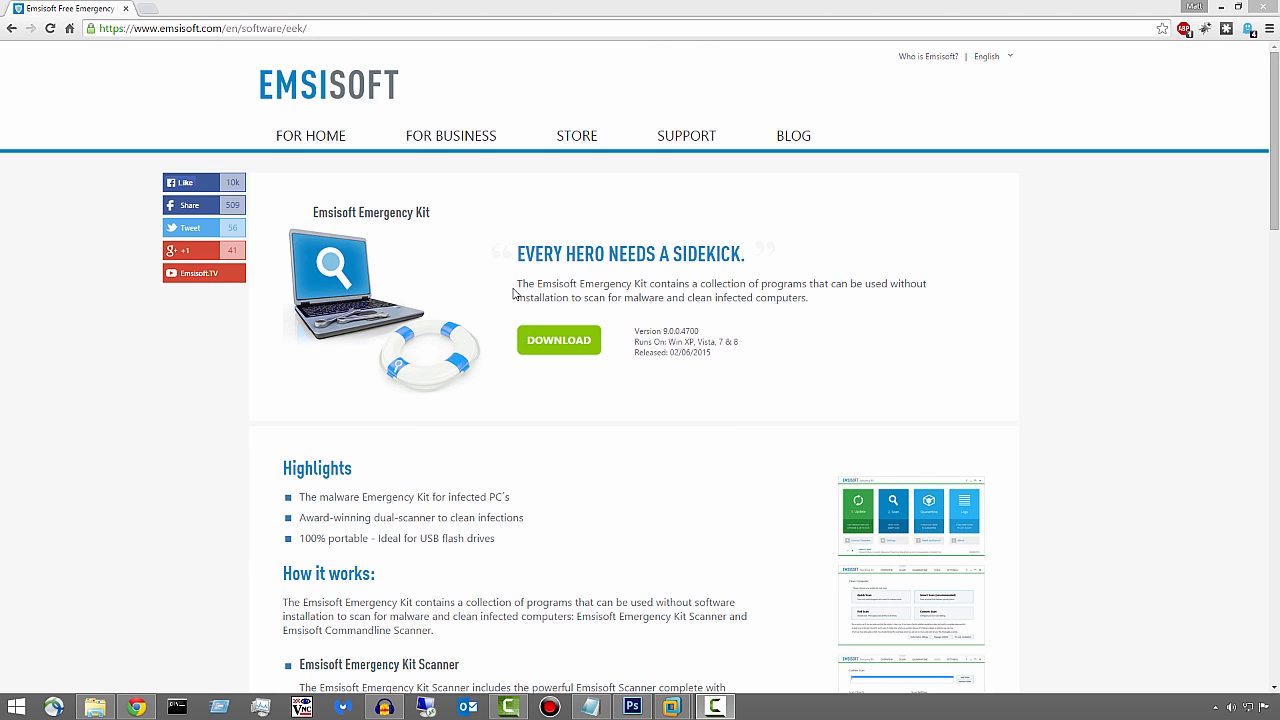
mouse_move(558, 340)
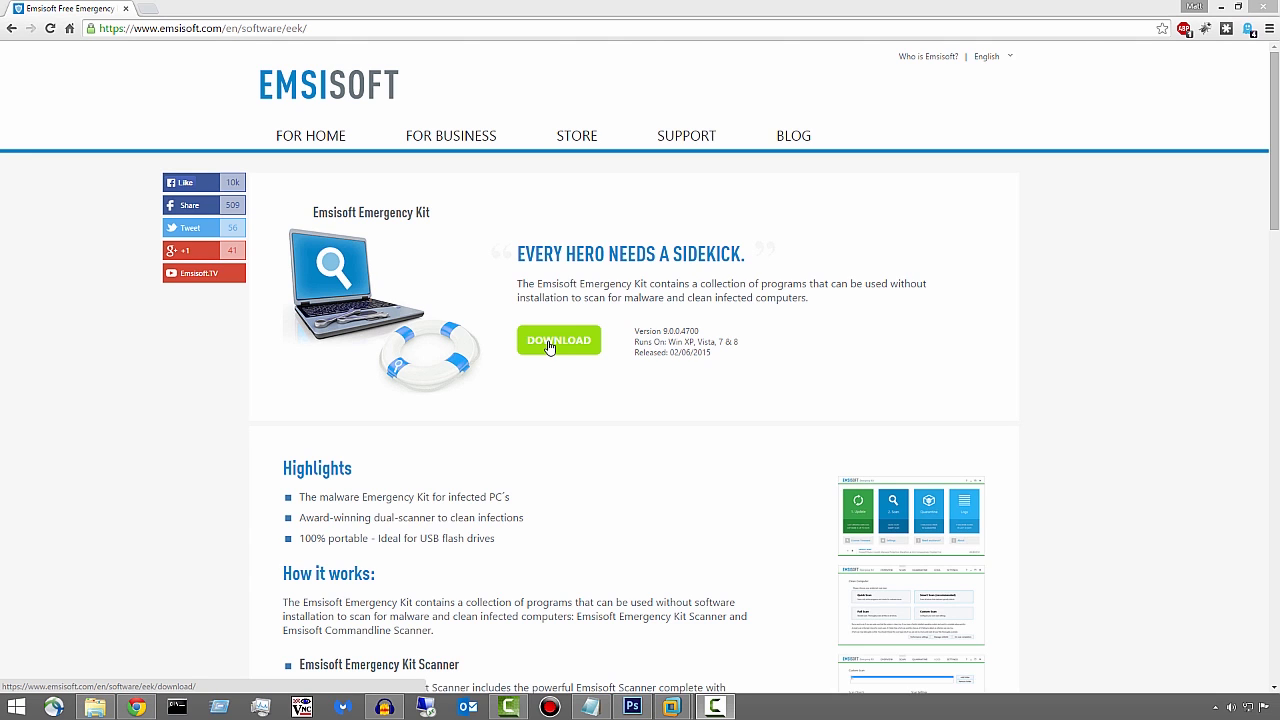
Step: Download EmsisoftEmergencyKit.exe in Chrome and open the finished download's menu
left_click(558, 340)
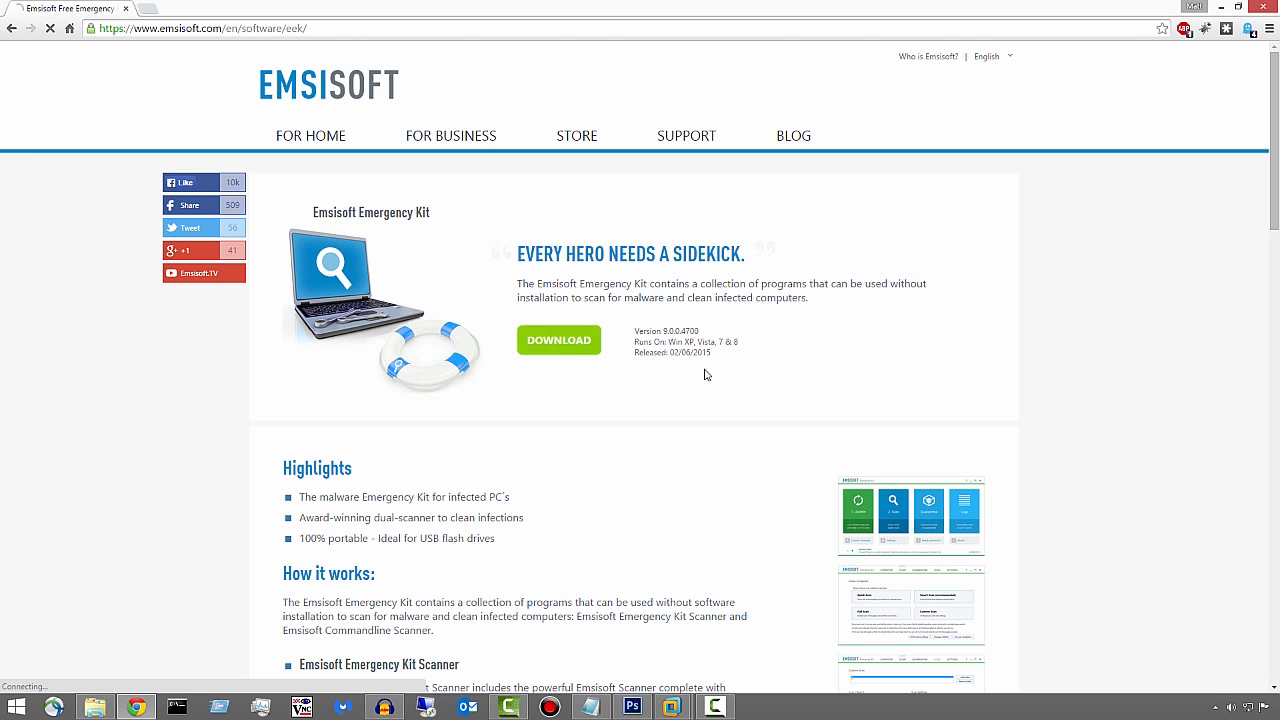
left_click(558, 340)
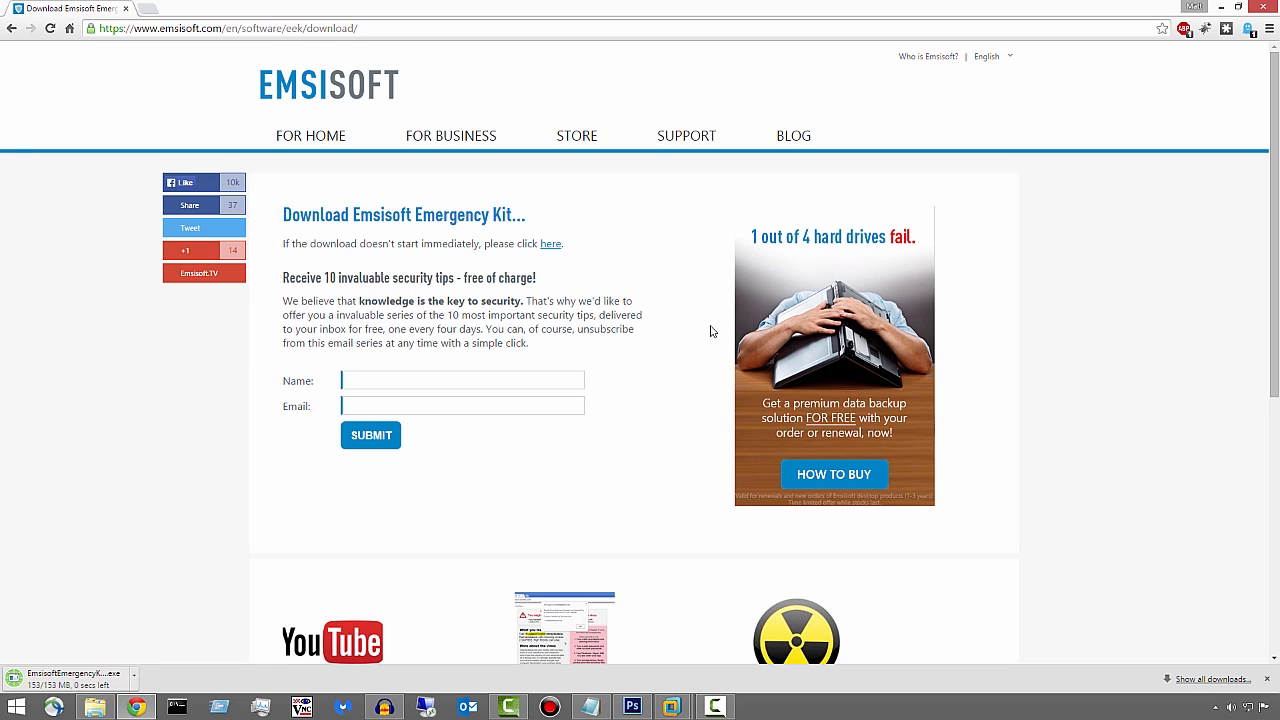
mouse_move(230, 416)
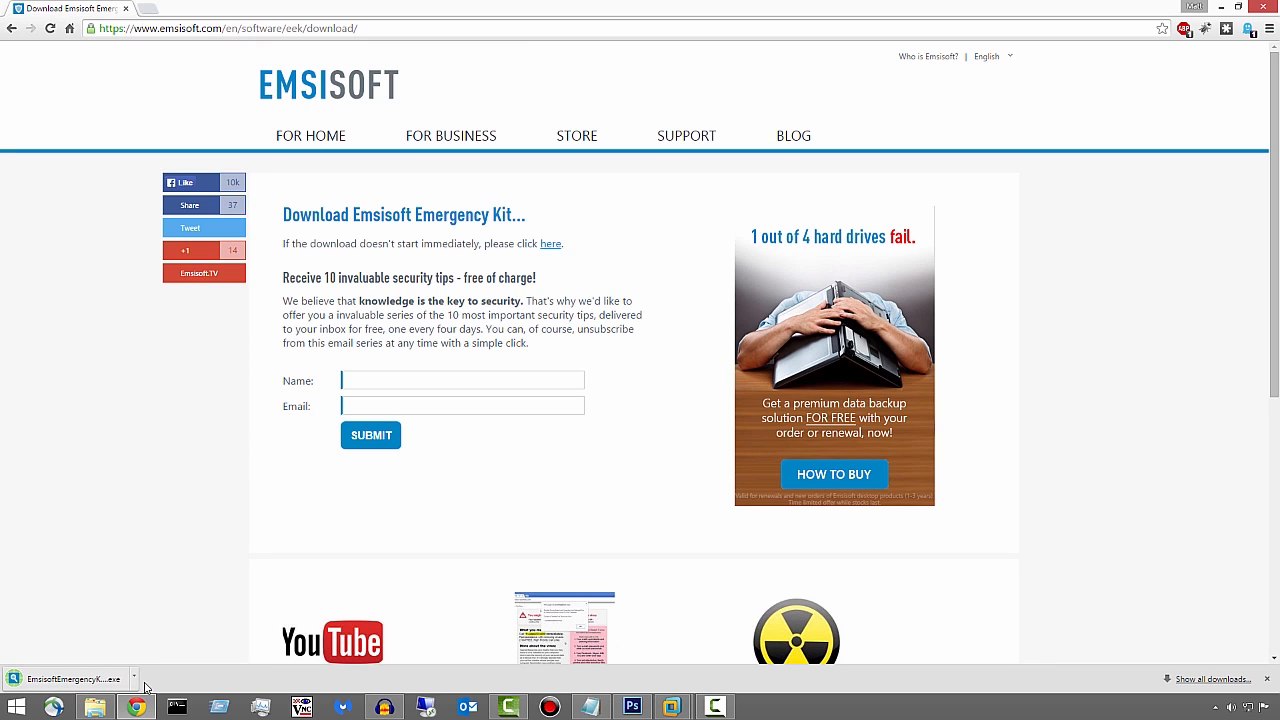
left_click(134, 679)
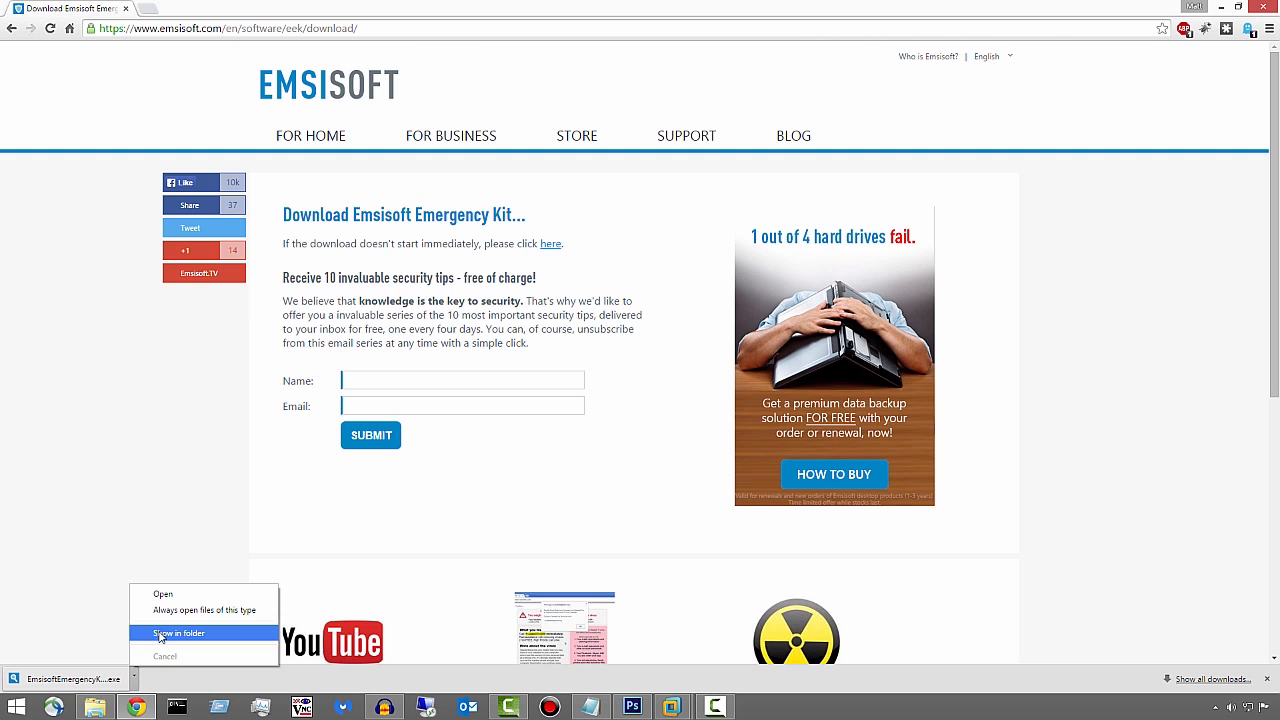
Step: Copy EmsisoftEmergencyKit.exe from the Downloads folder, then close File Explorer
left_click(178, 633)
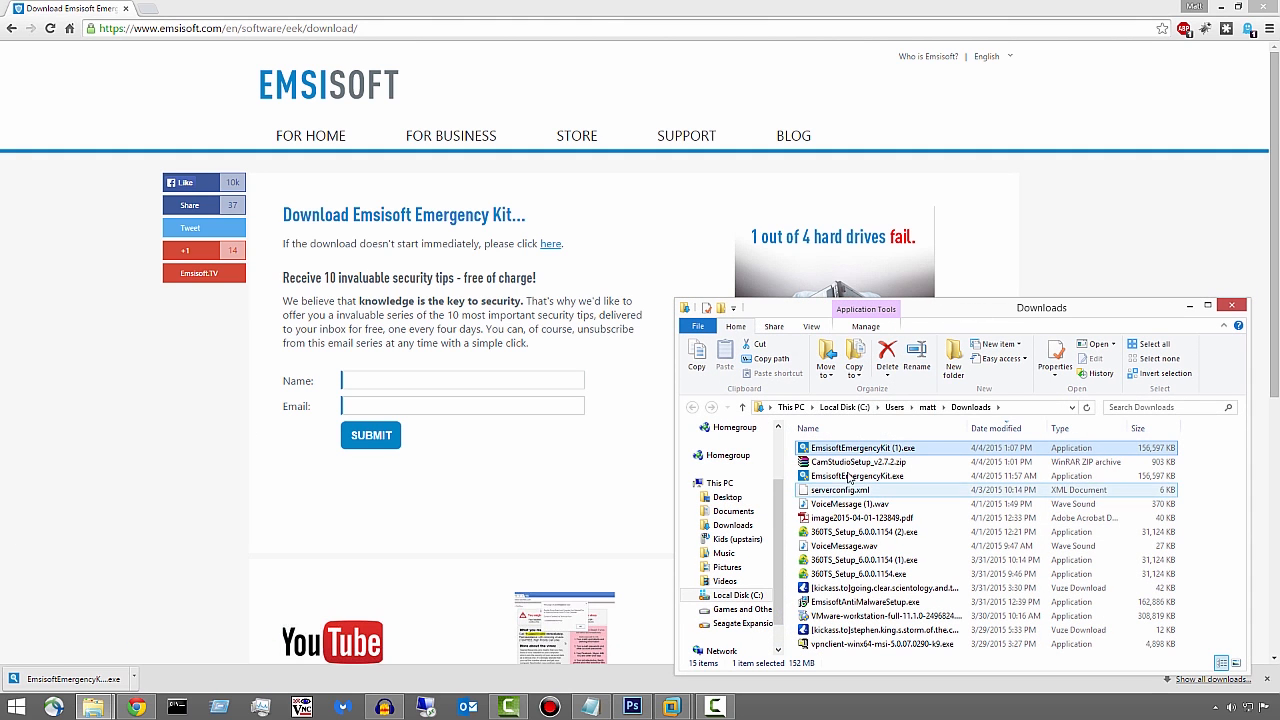
right_click(843, 448)
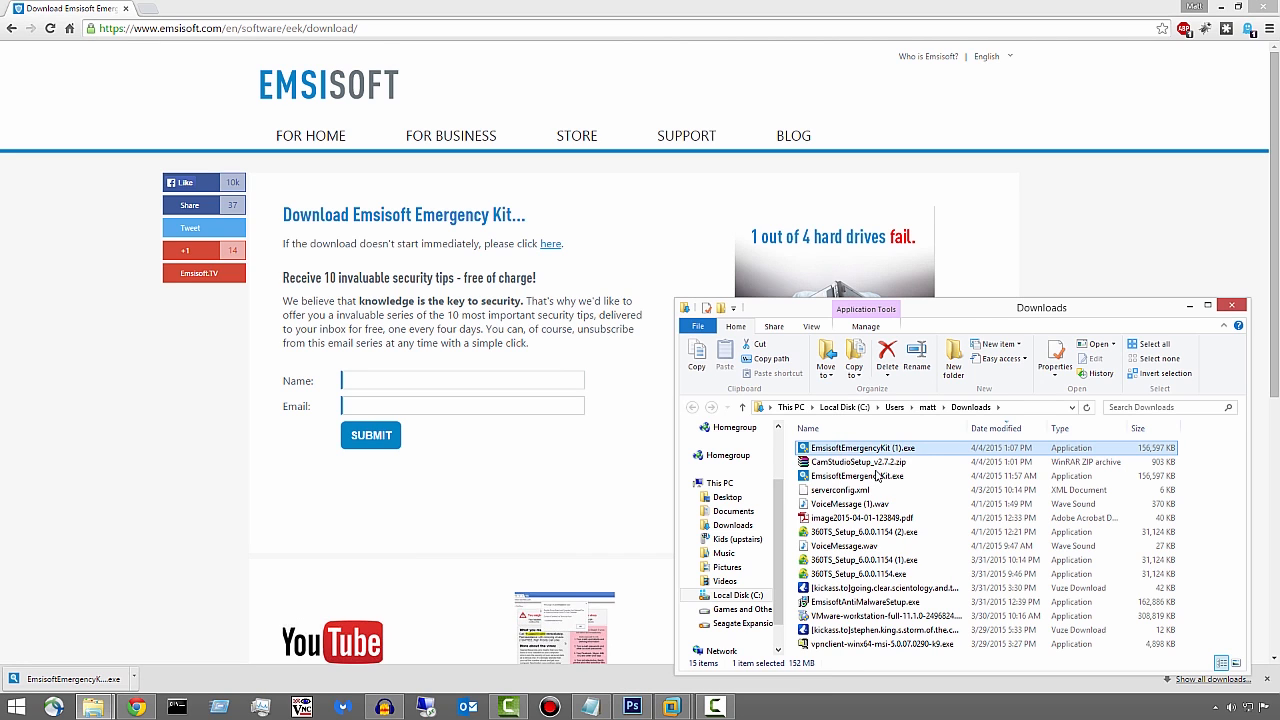
right_click(855, 475)
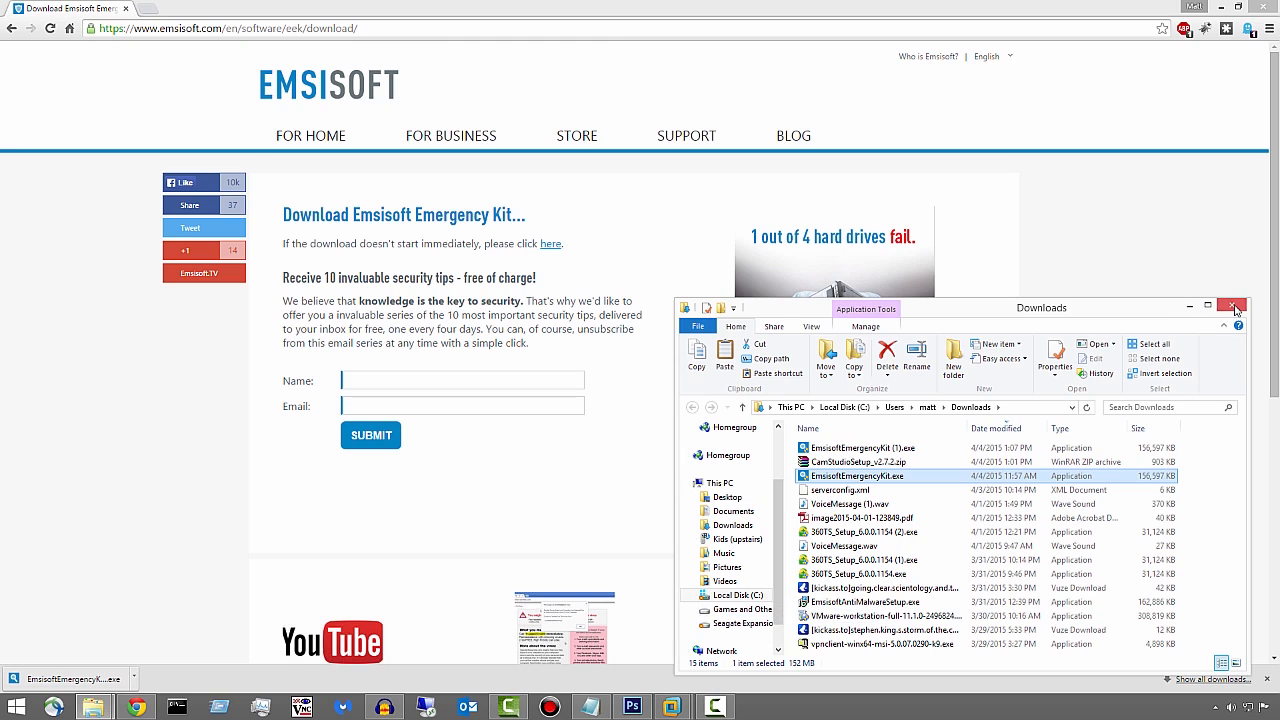
left_click(1234, 307)
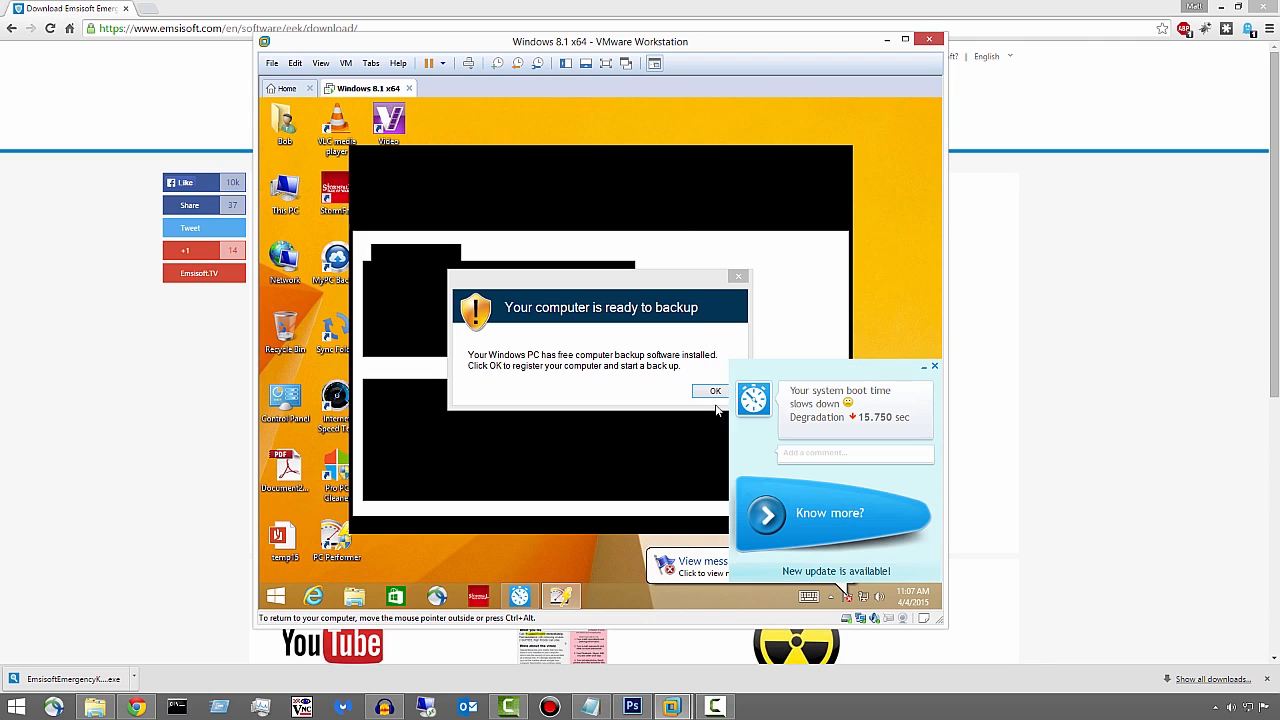
Step: Paste the installer onto the VM desktop, dismissing the backup prompt, MyPC Backup wizard and ad
left_click(714, 390)
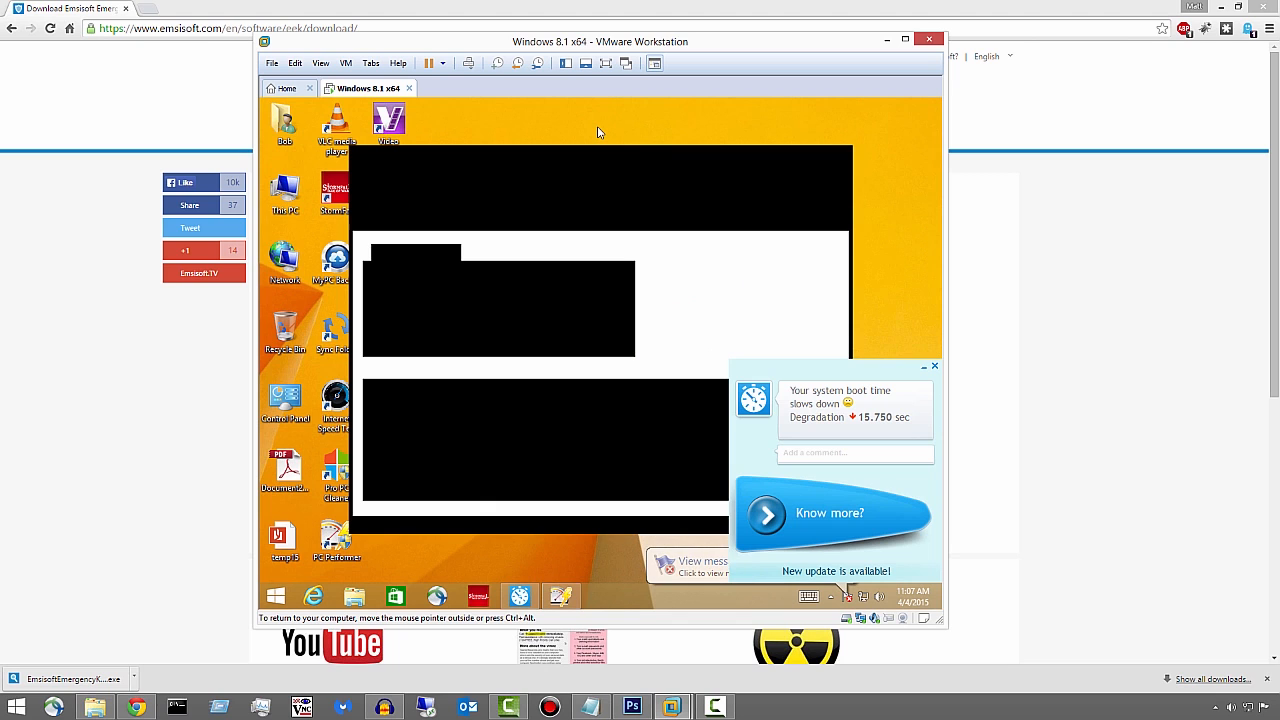
right_click(599, 131)
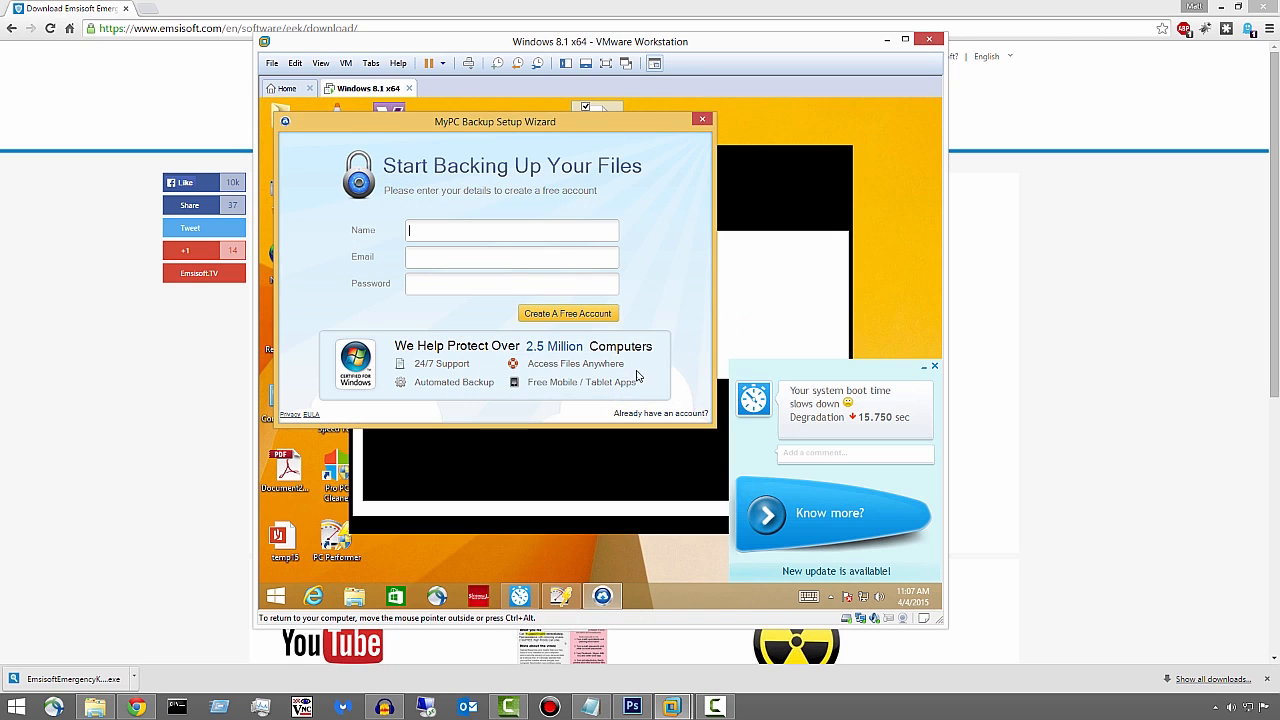
left_click(703, 120)
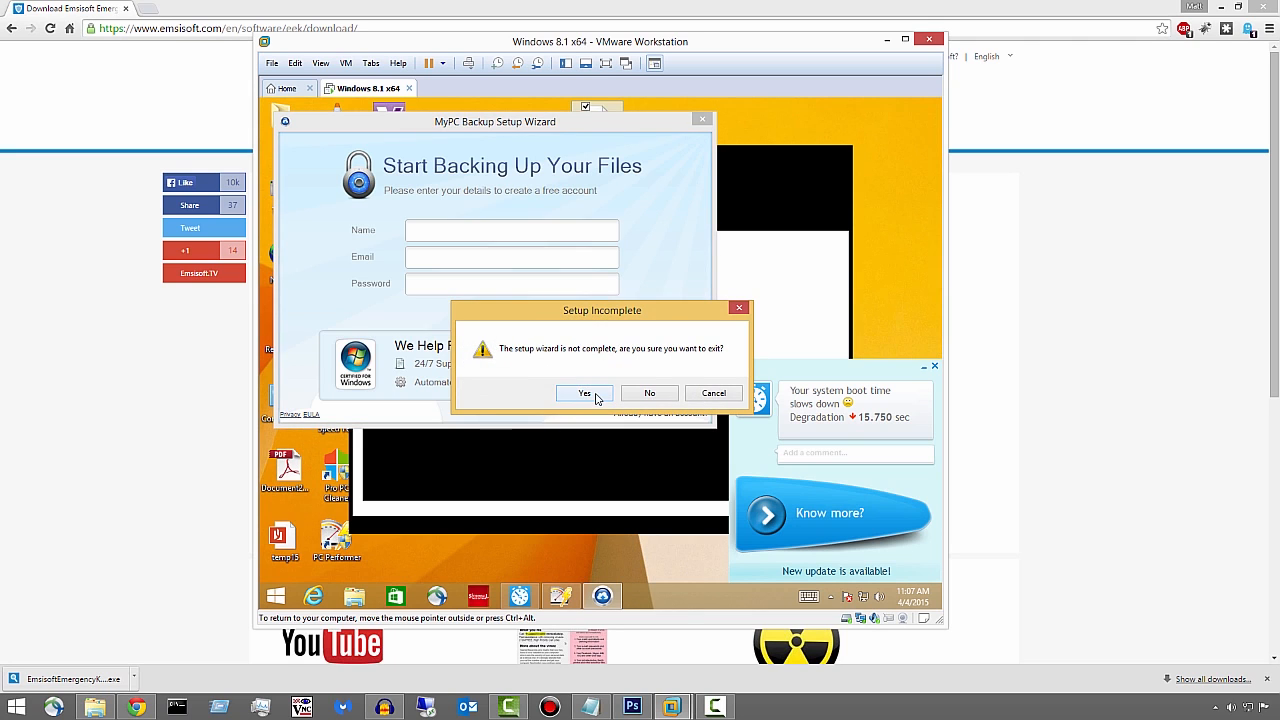
left_click(585, 392)
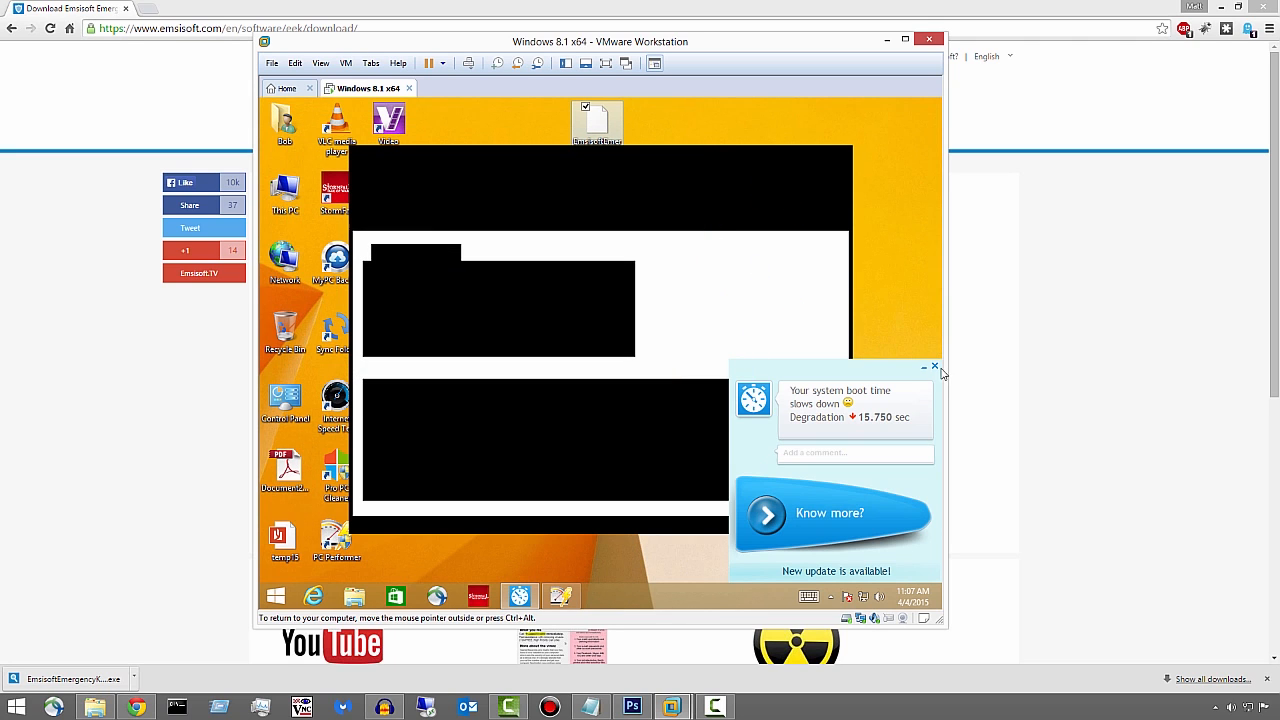
left_click(934, 367)
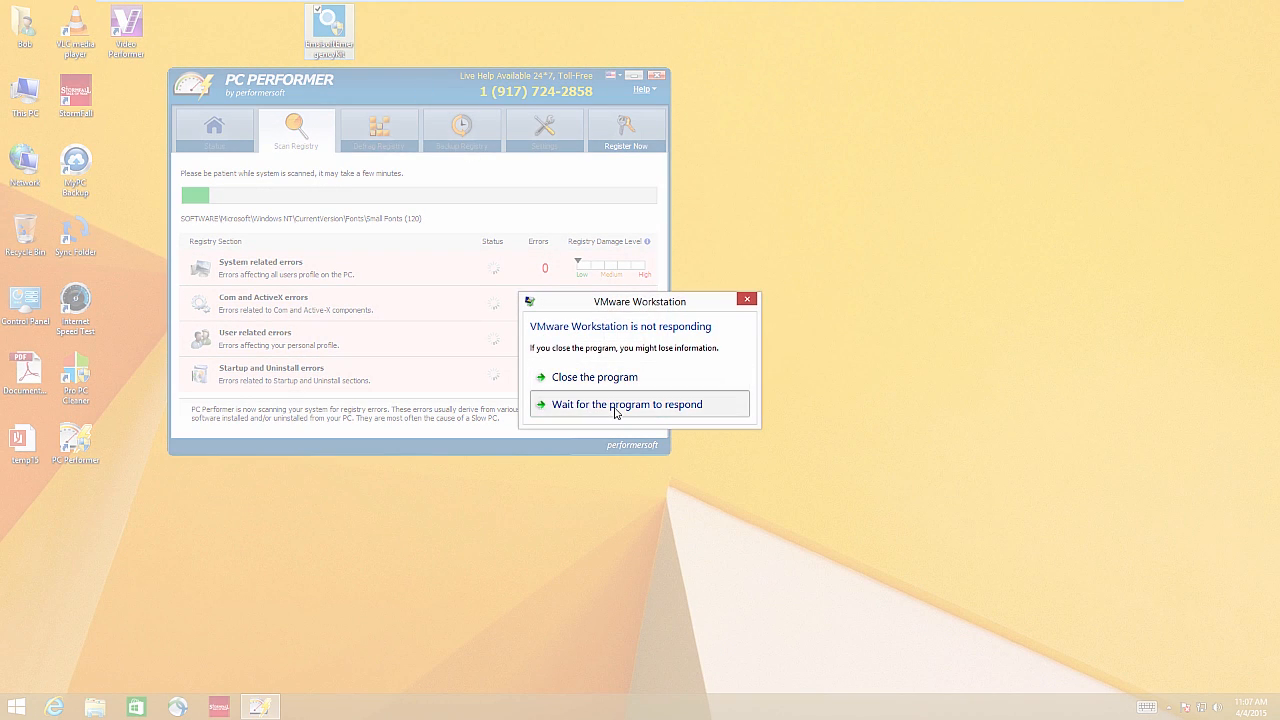
Step: Run the Emergency Kit installer as administrator and extract it to C:\EEK
left_click(626, 404)
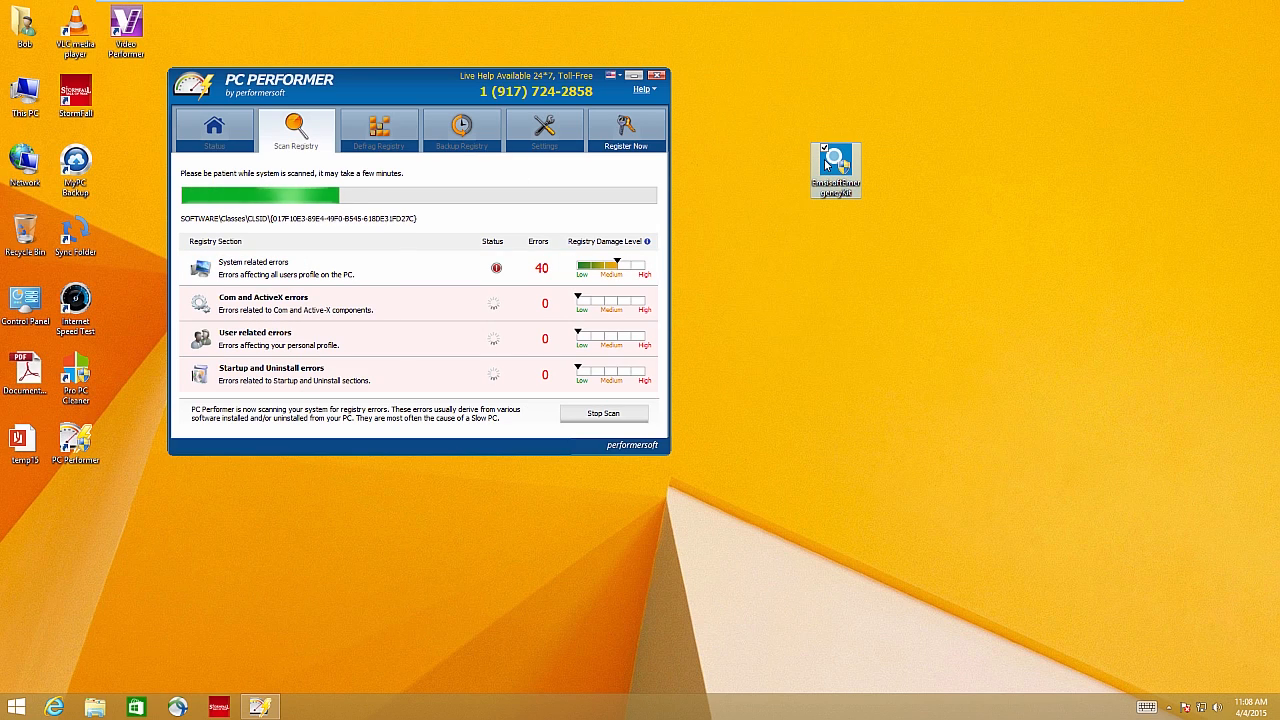
right_click(837, 170)
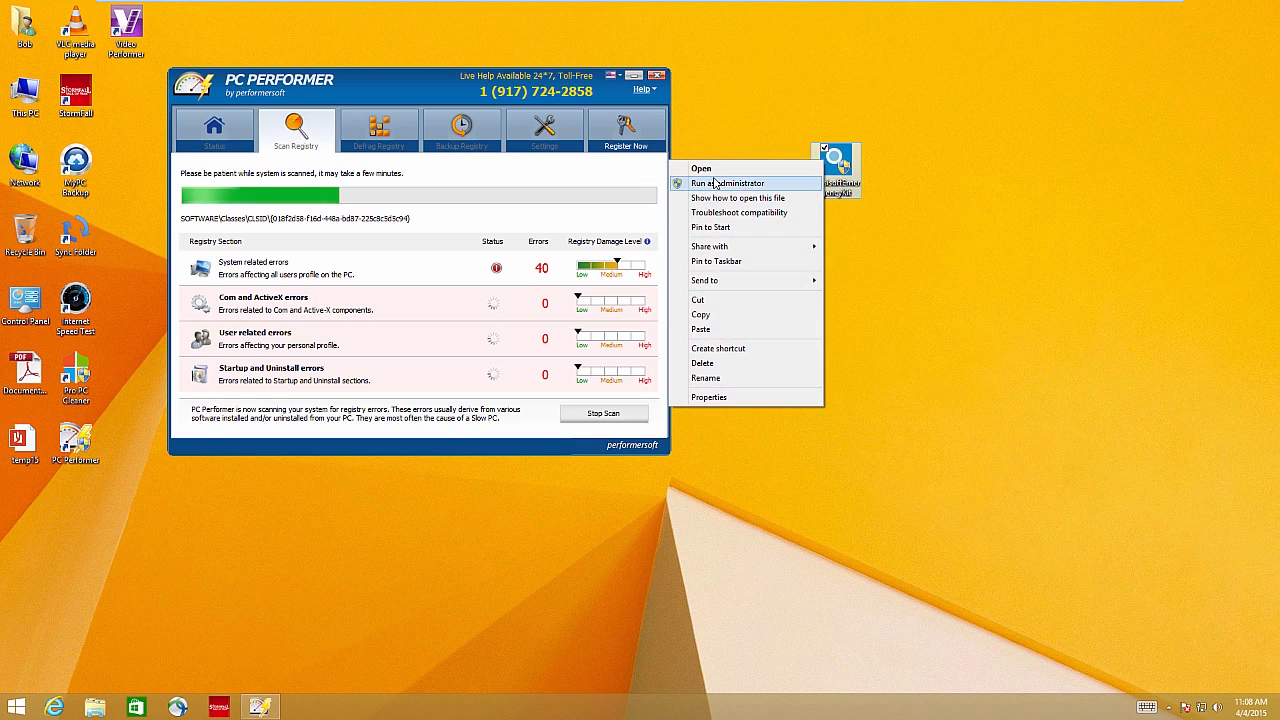
left_click(726, 183)
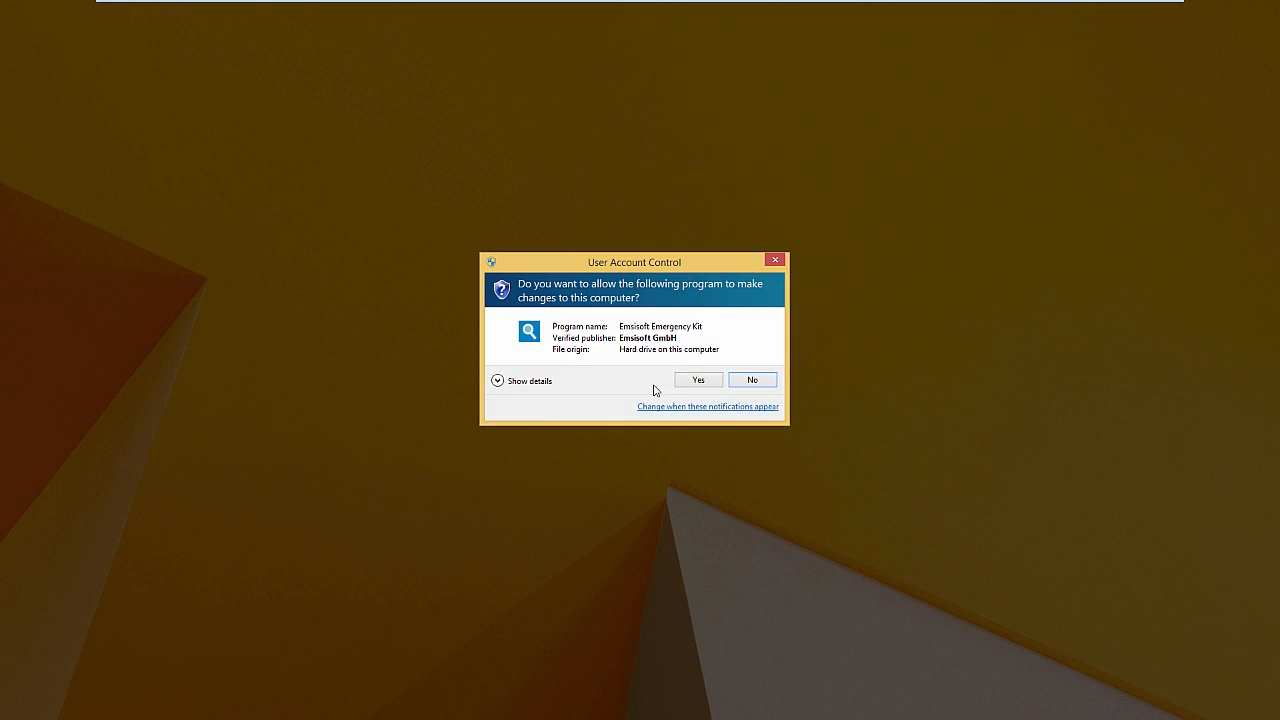
left_click(698, 379)
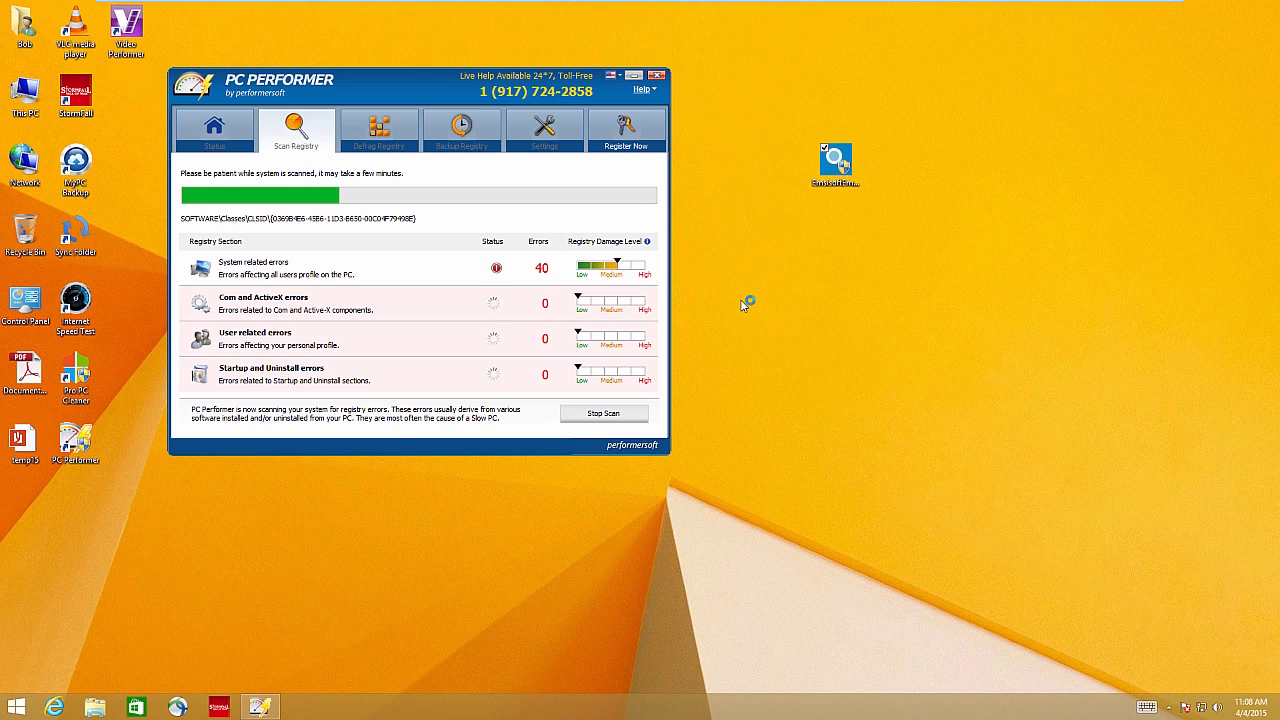
double_click(835, 160)
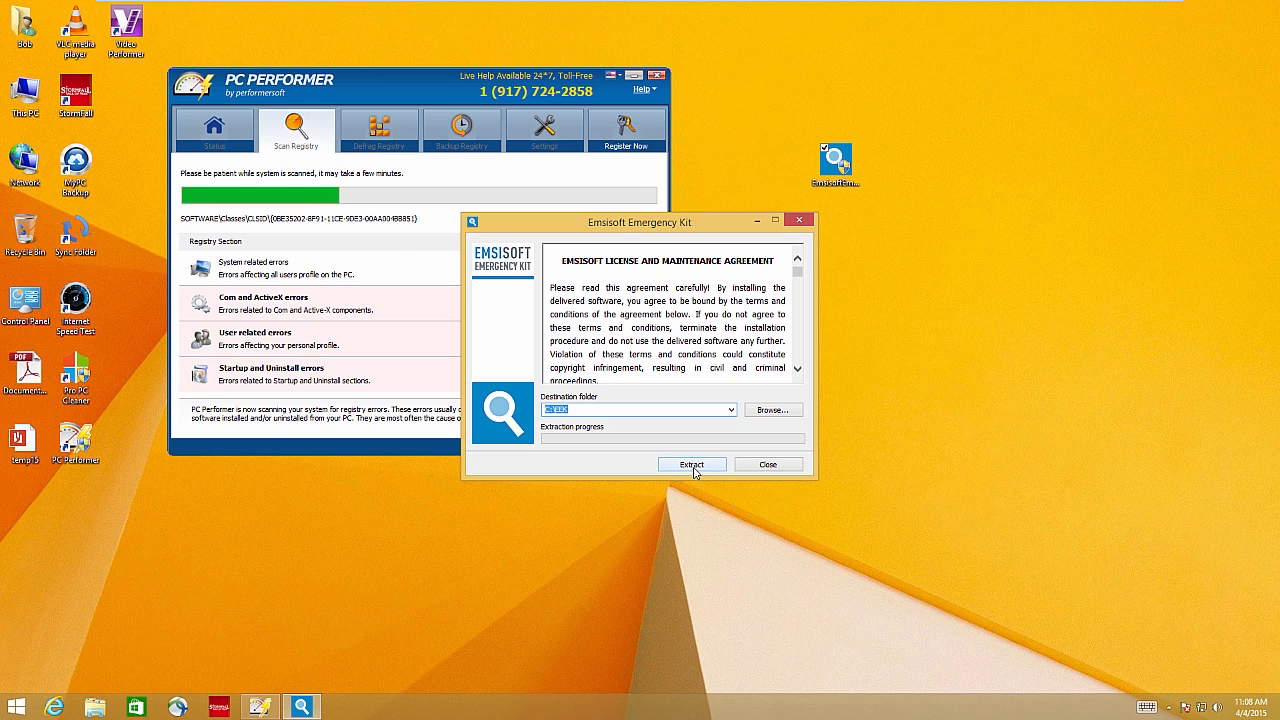
left_click(691, 464)
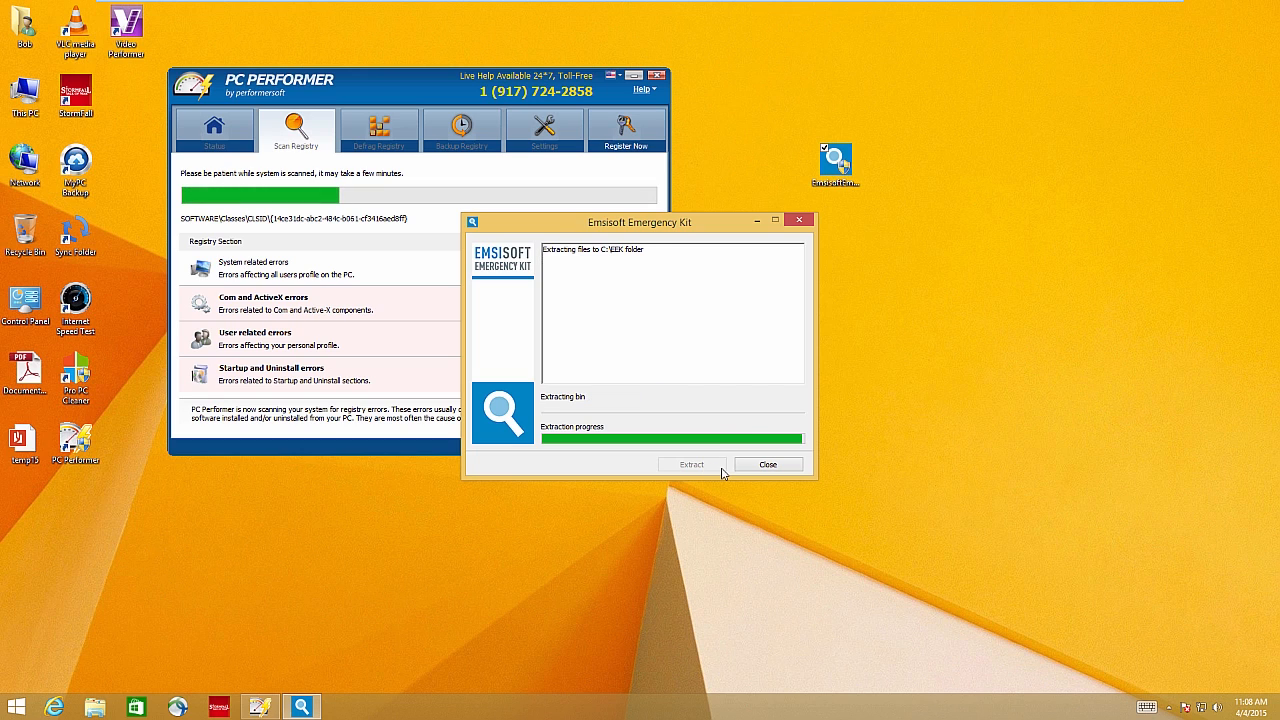
Step: Close the extractor, the Pro PC Cleaner pop-up, and PC Performer after stopping its scan
left_click(767, 464)
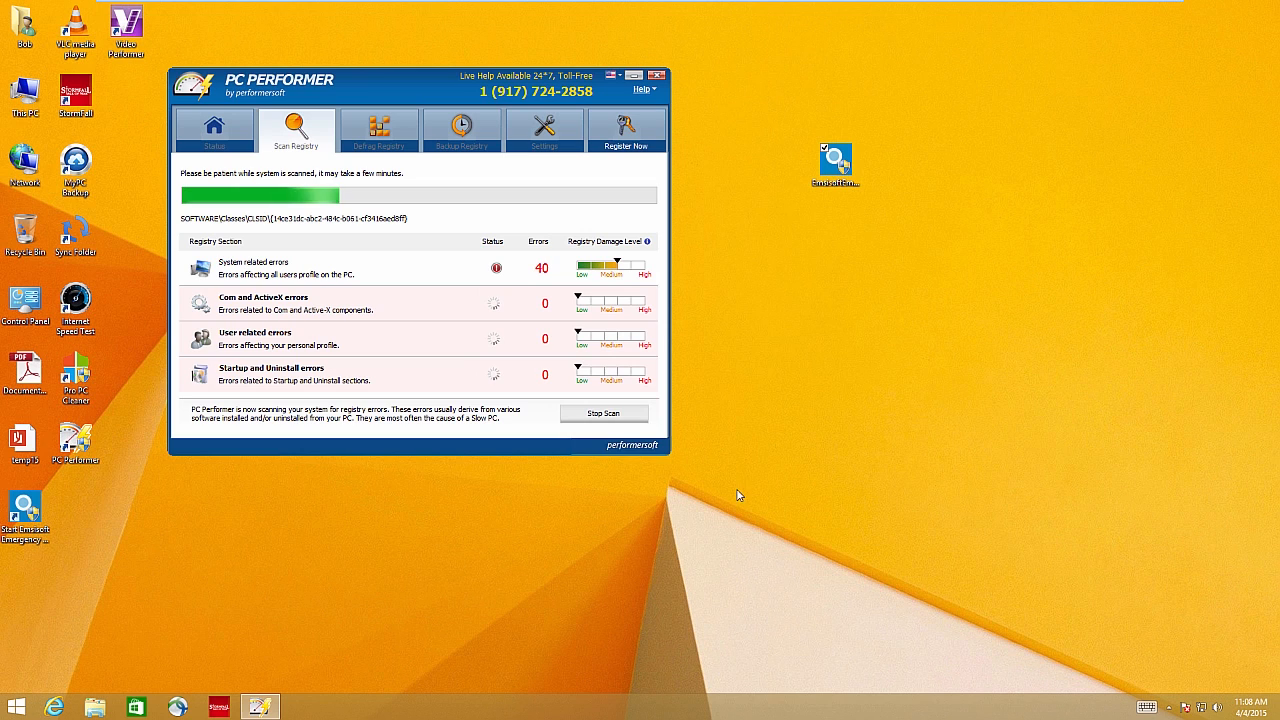
mouse_move(749, 466)
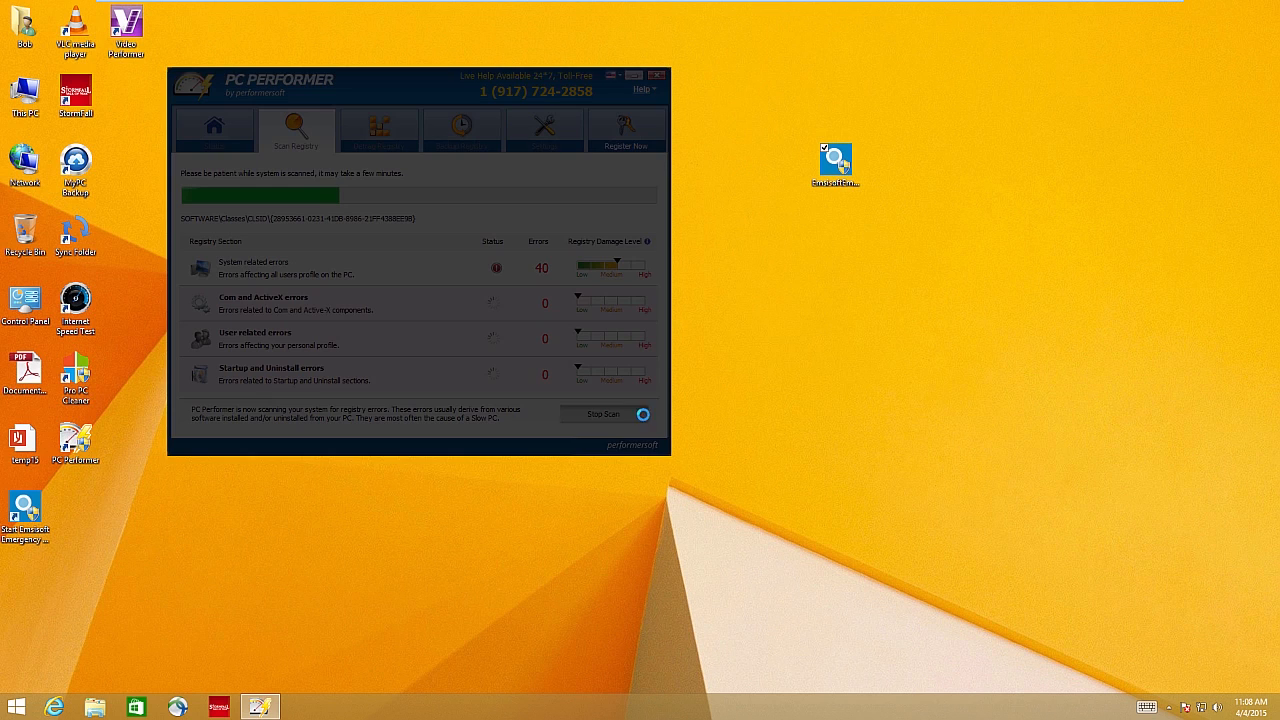
left_click(604, 413)
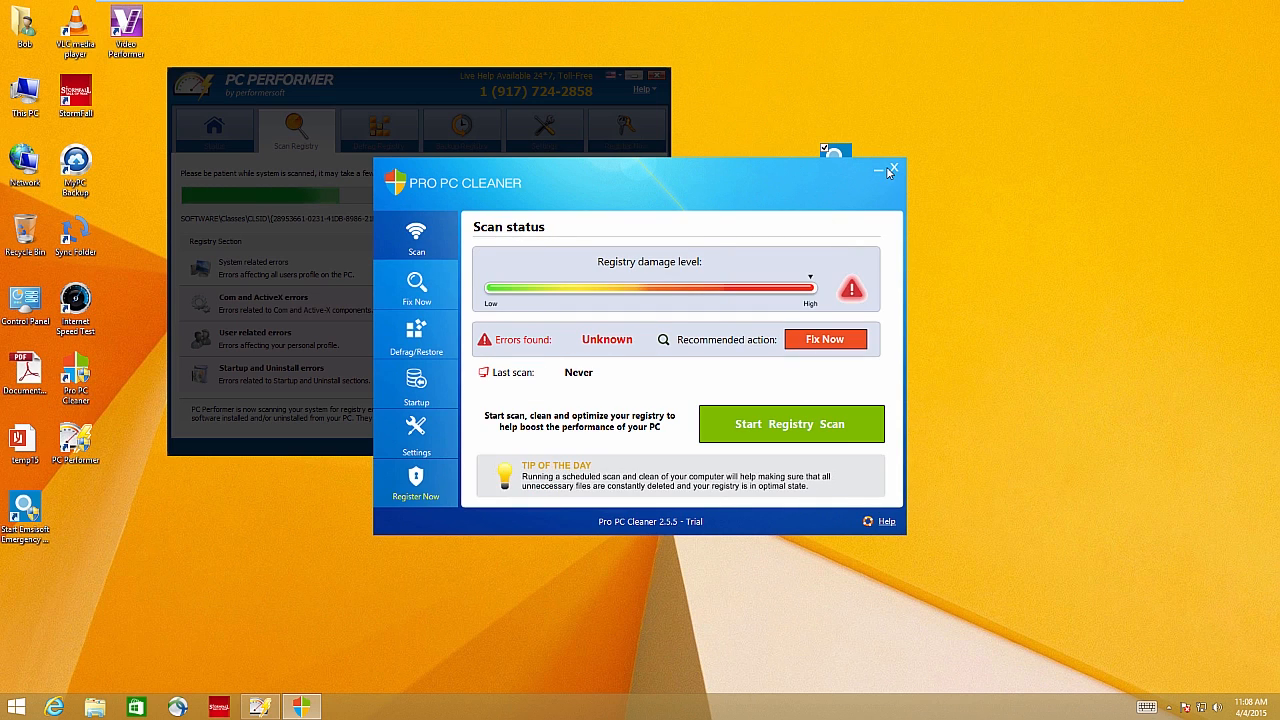
left_click(892, 168)
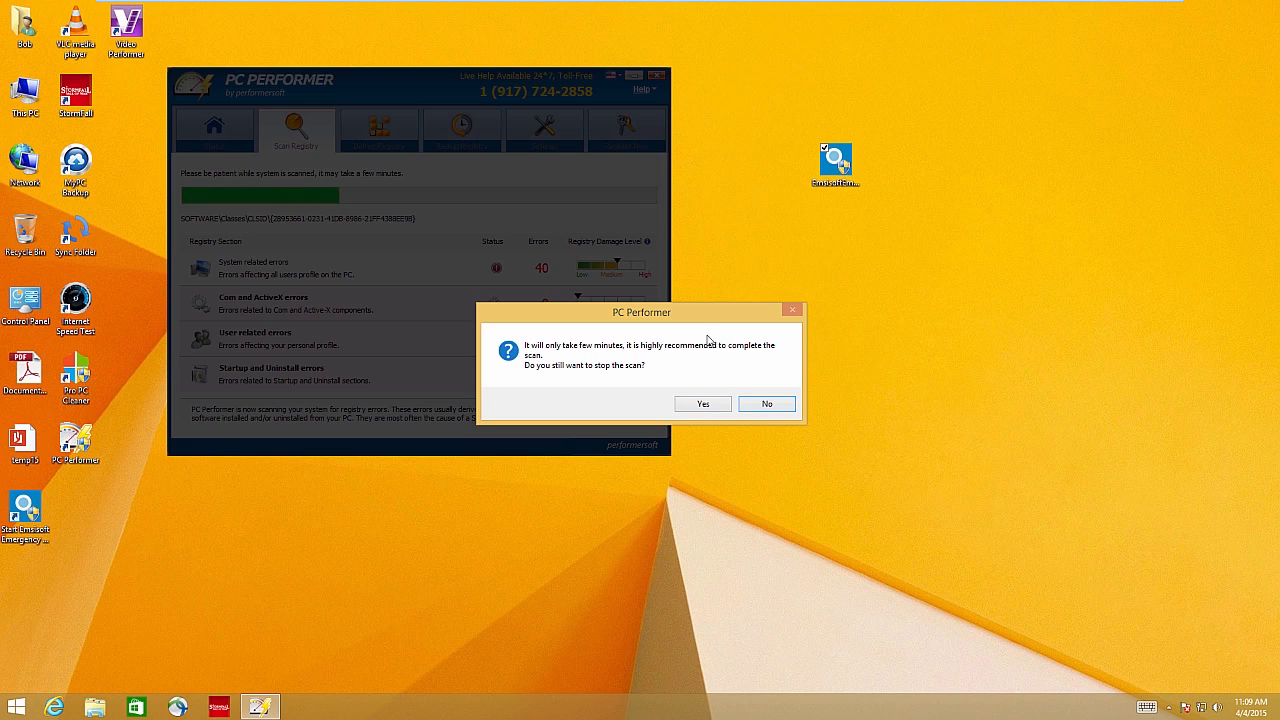
mouse_move(729, 380)
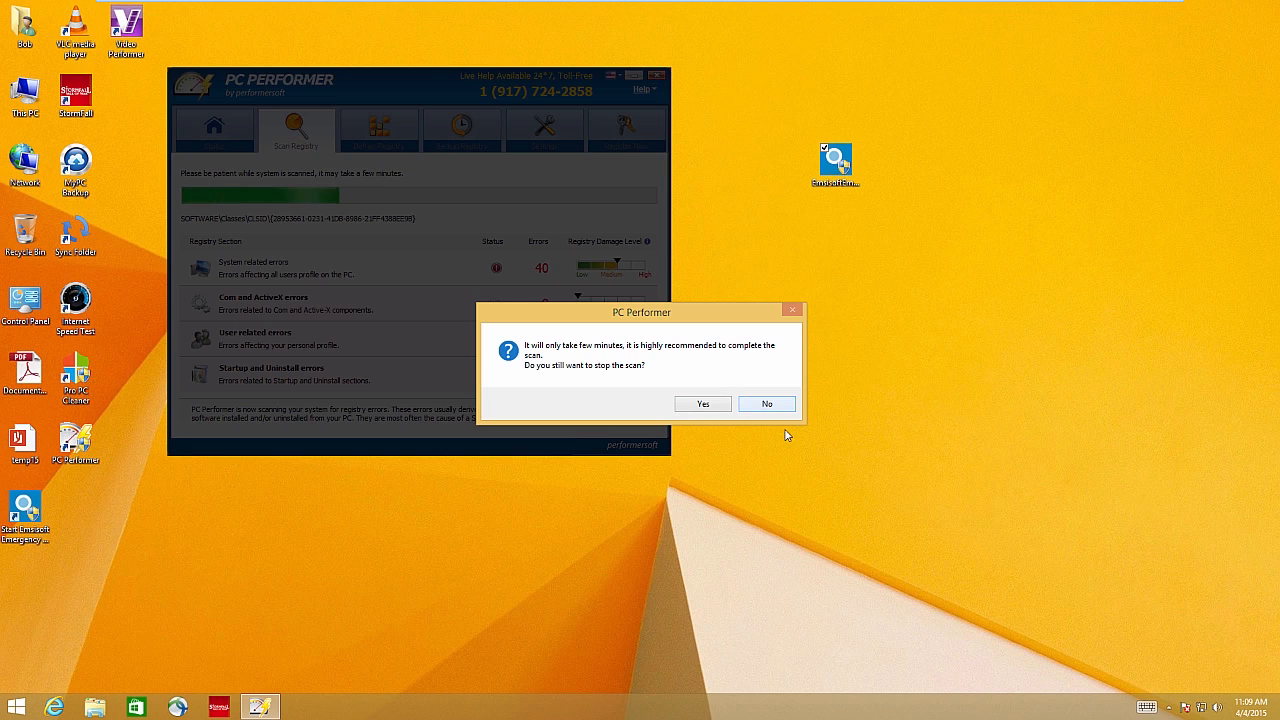
left_click(766, 403)
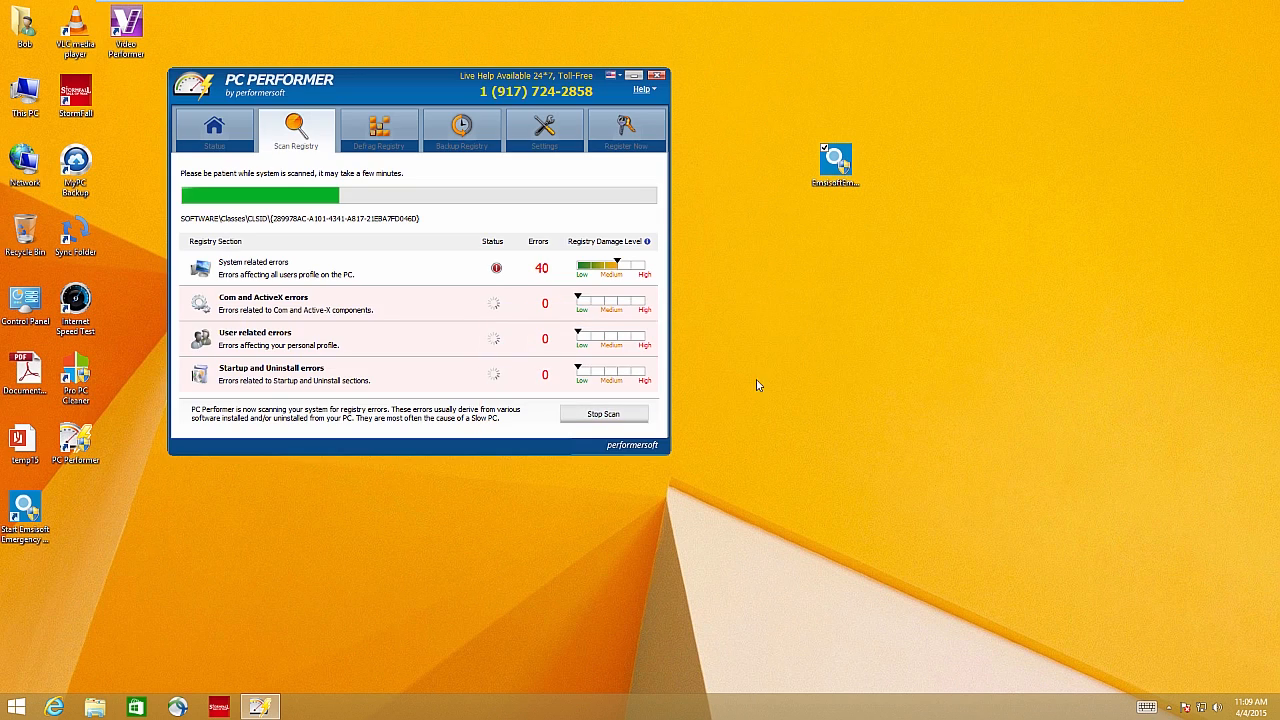
left_click(214, 130)
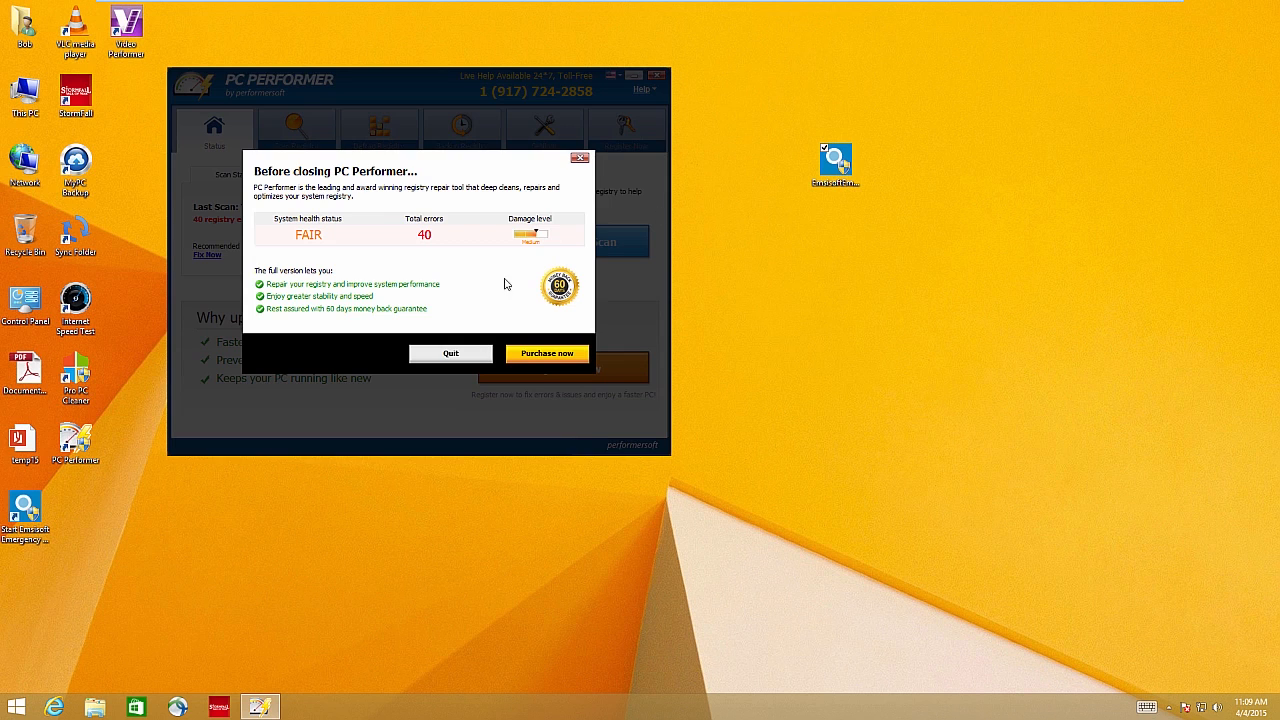
left_click(450, 353)
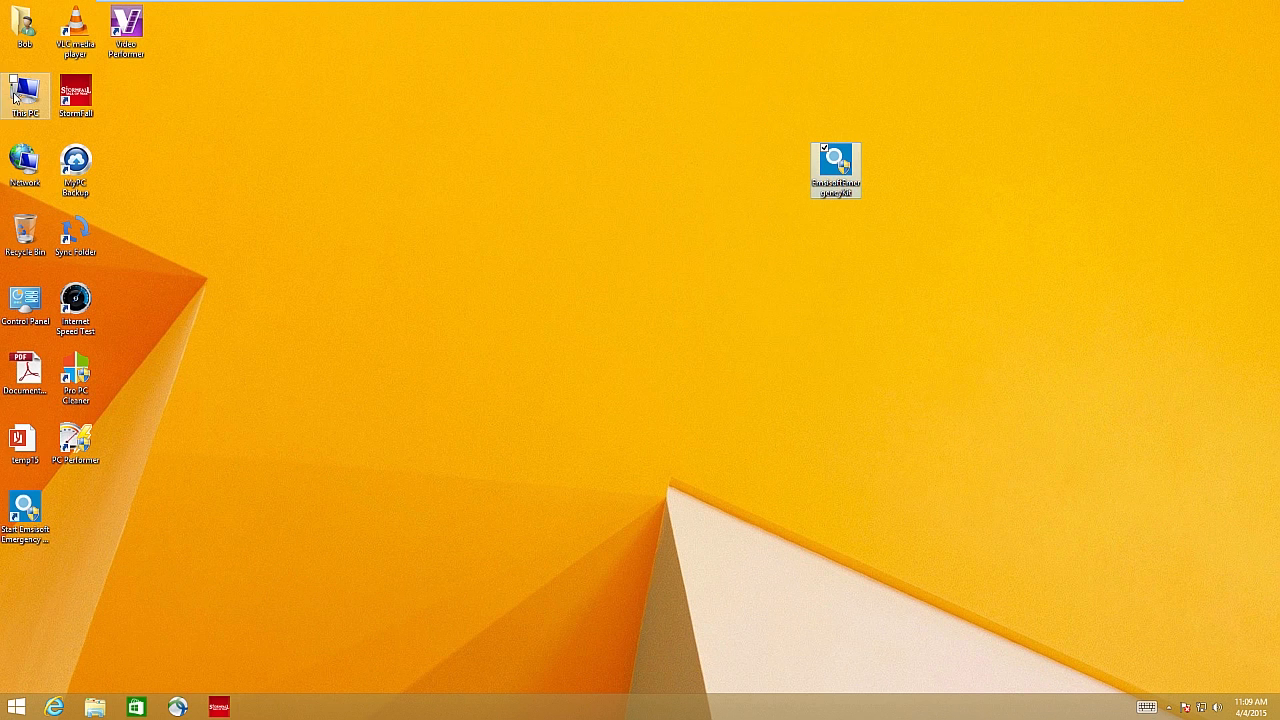
Step: Browse to C:\EEK and run Start Emergency Kit Scanner as administrator
double_click(25, 90)
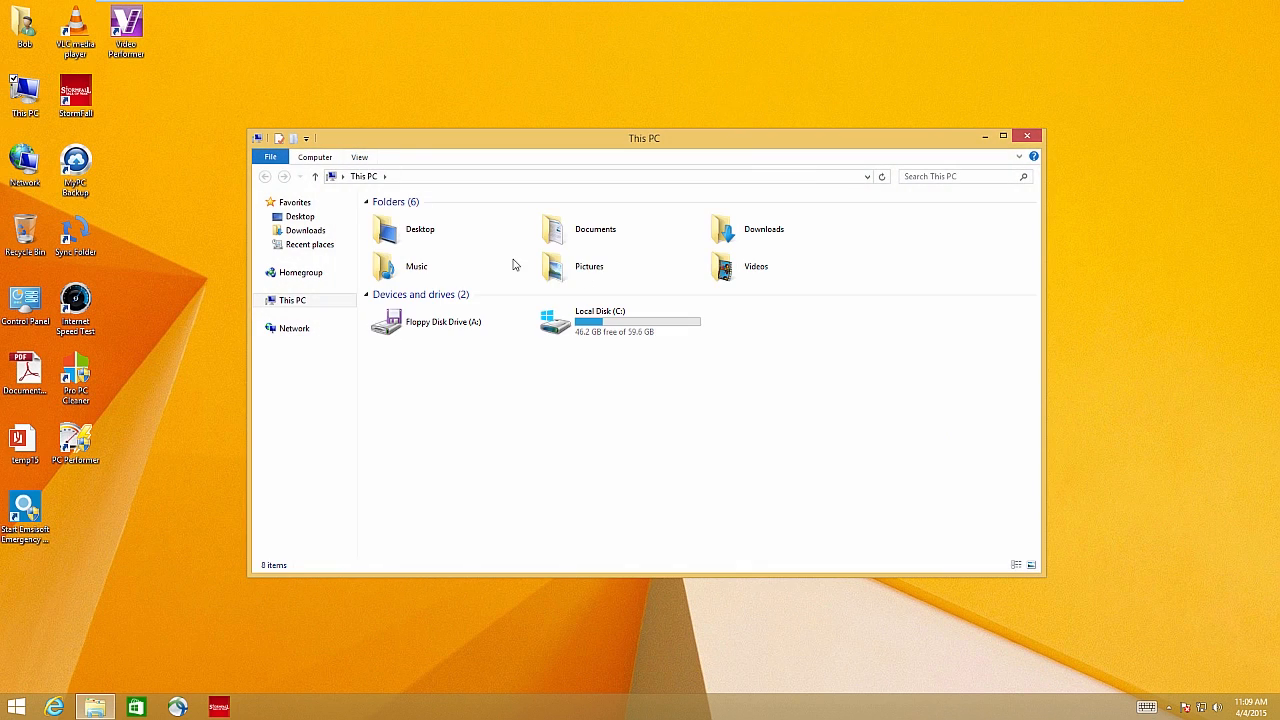
double_click(600, 320)
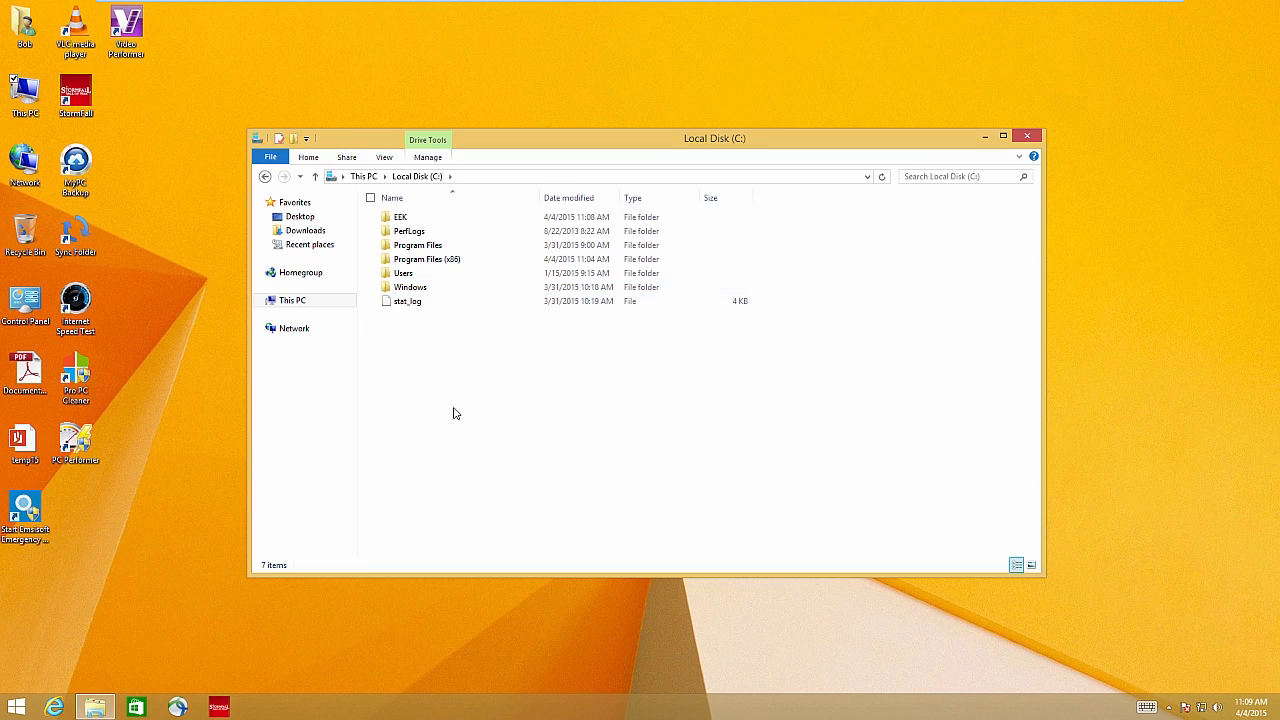
double_click(400, 216)
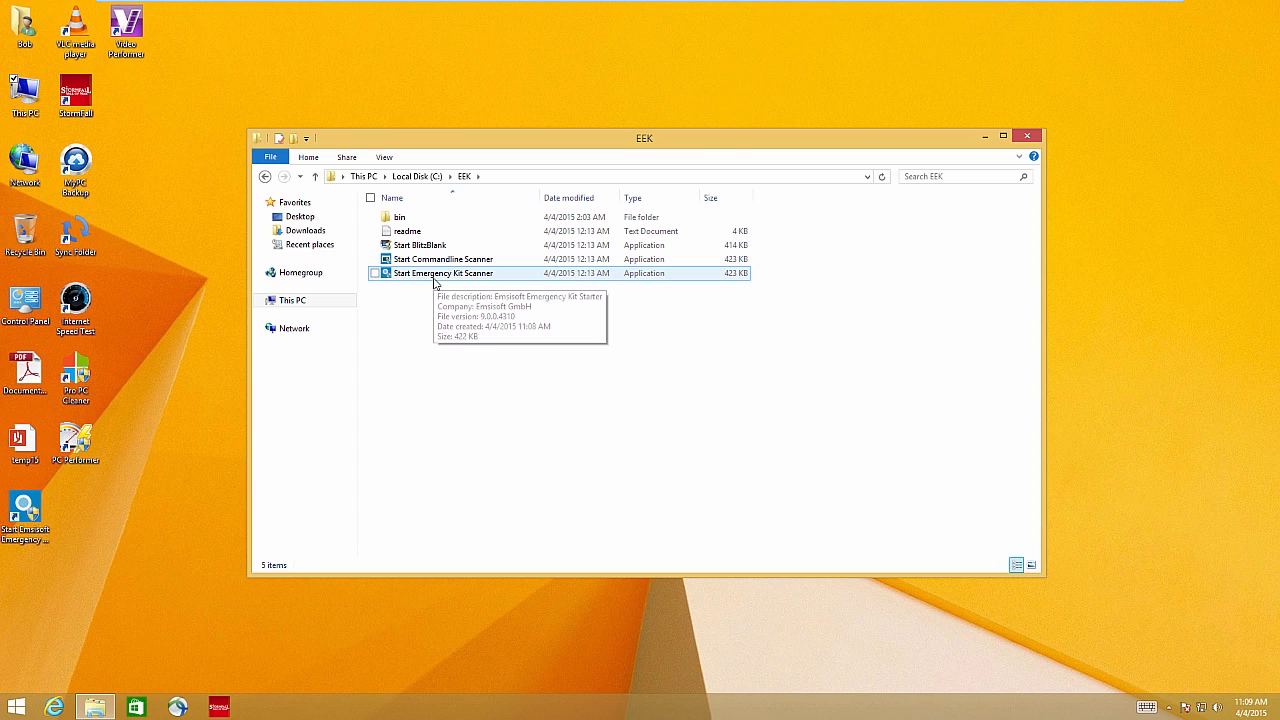
left_click(440, 259)
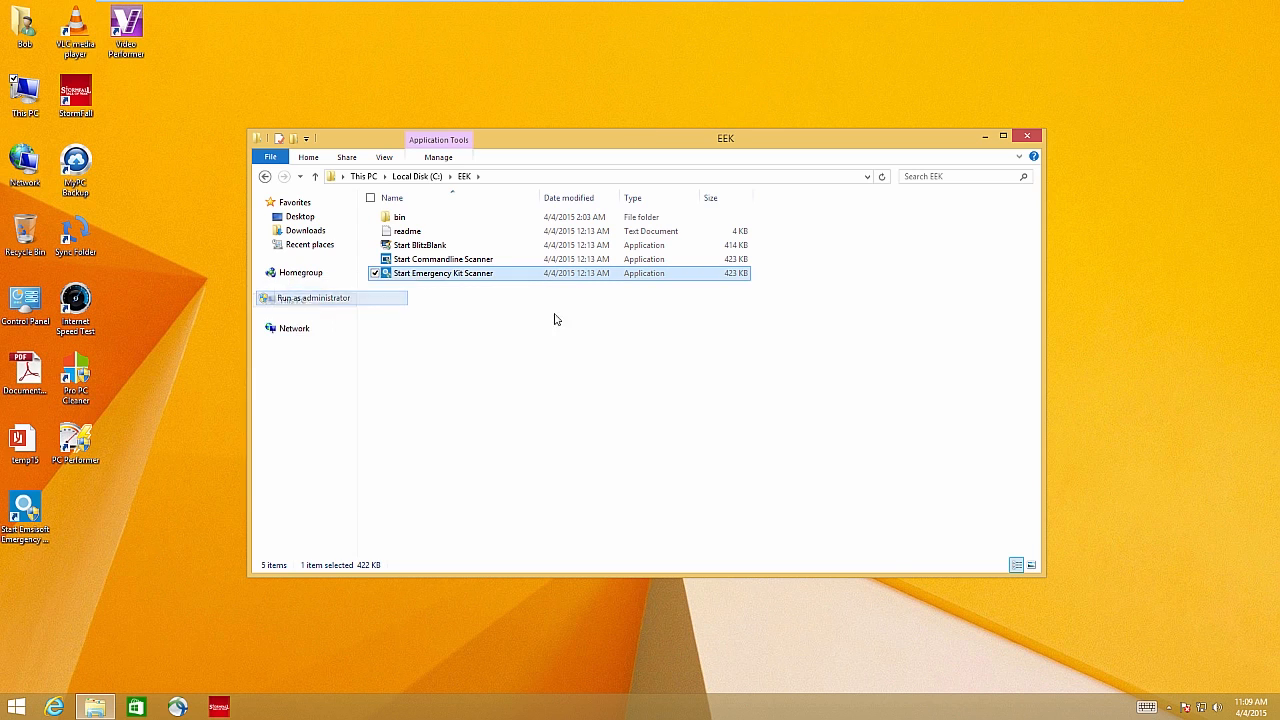
left_click(313, 298)
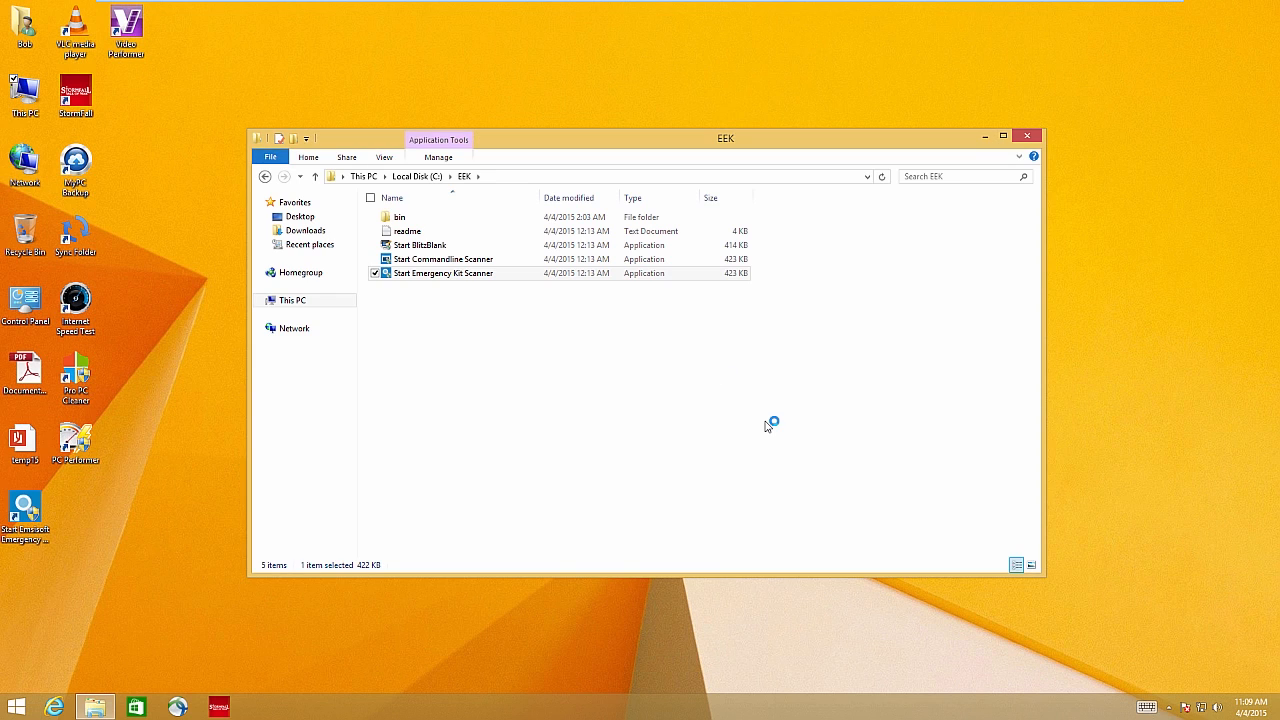
Step: Approve the scanner launch, accept the online update, and return to the overview afterwards
double_click(442, 273)
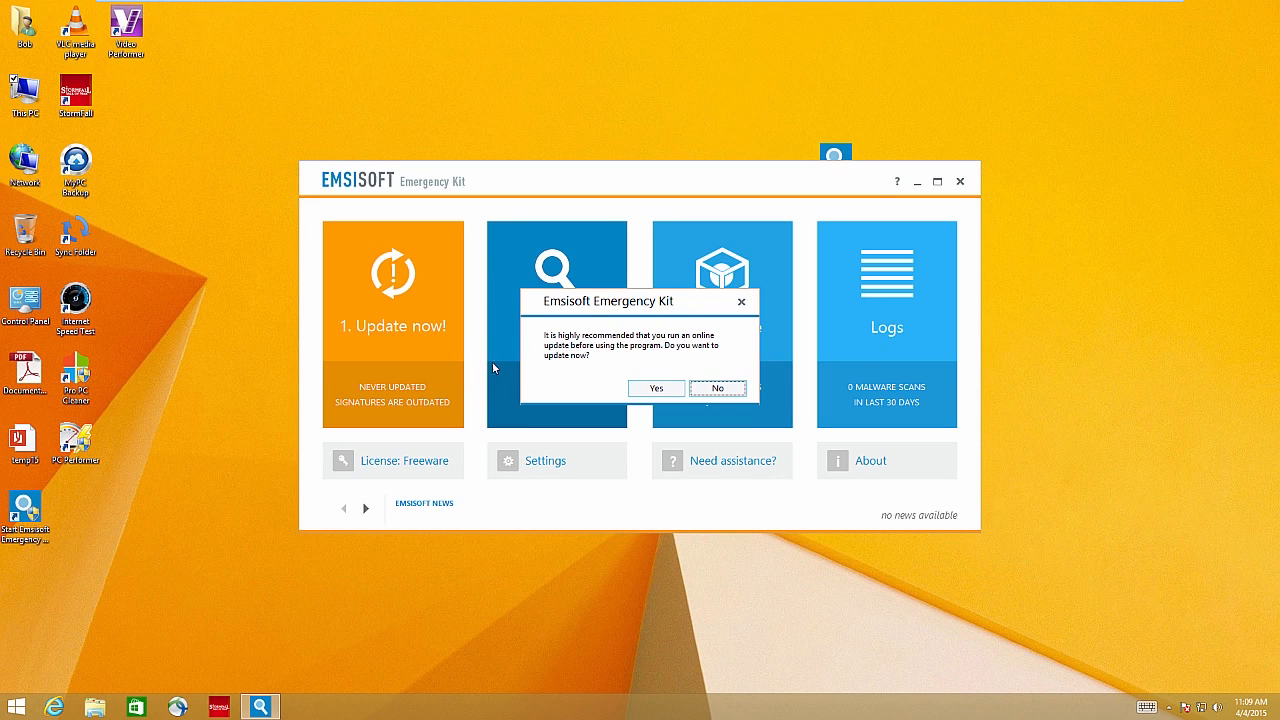
mouse_move(655, 400)
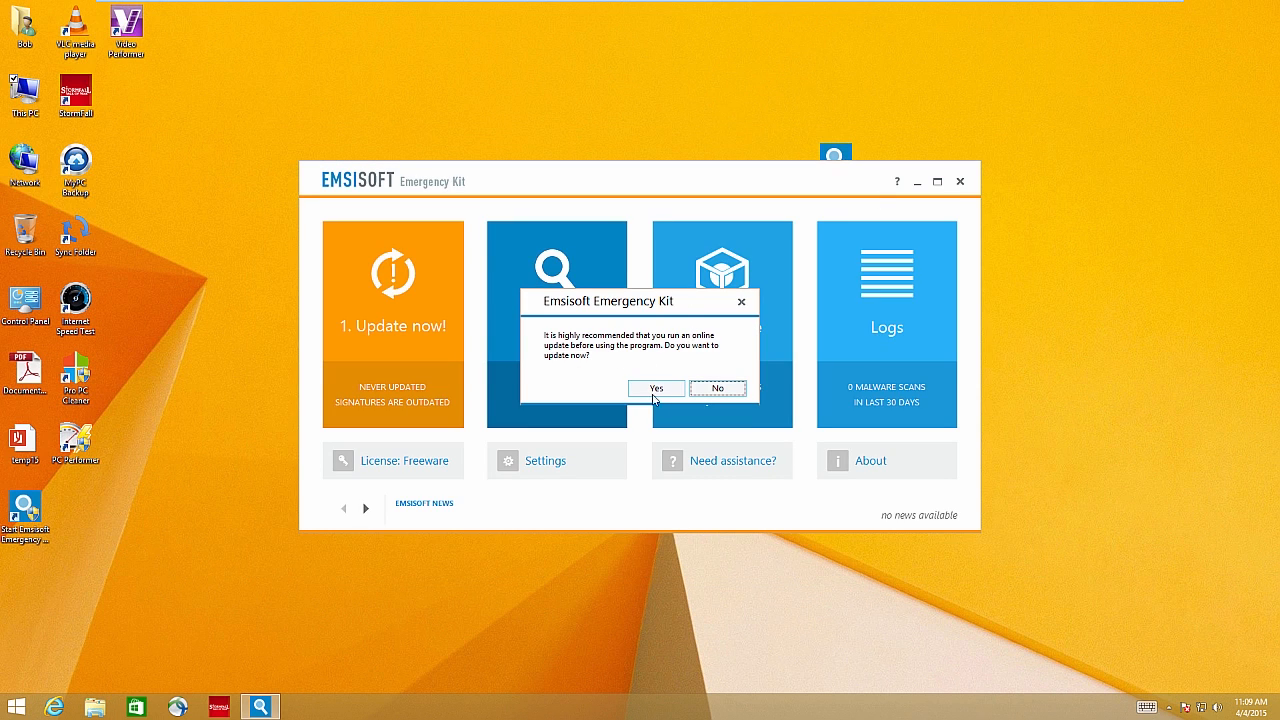
left_click(655, 388)
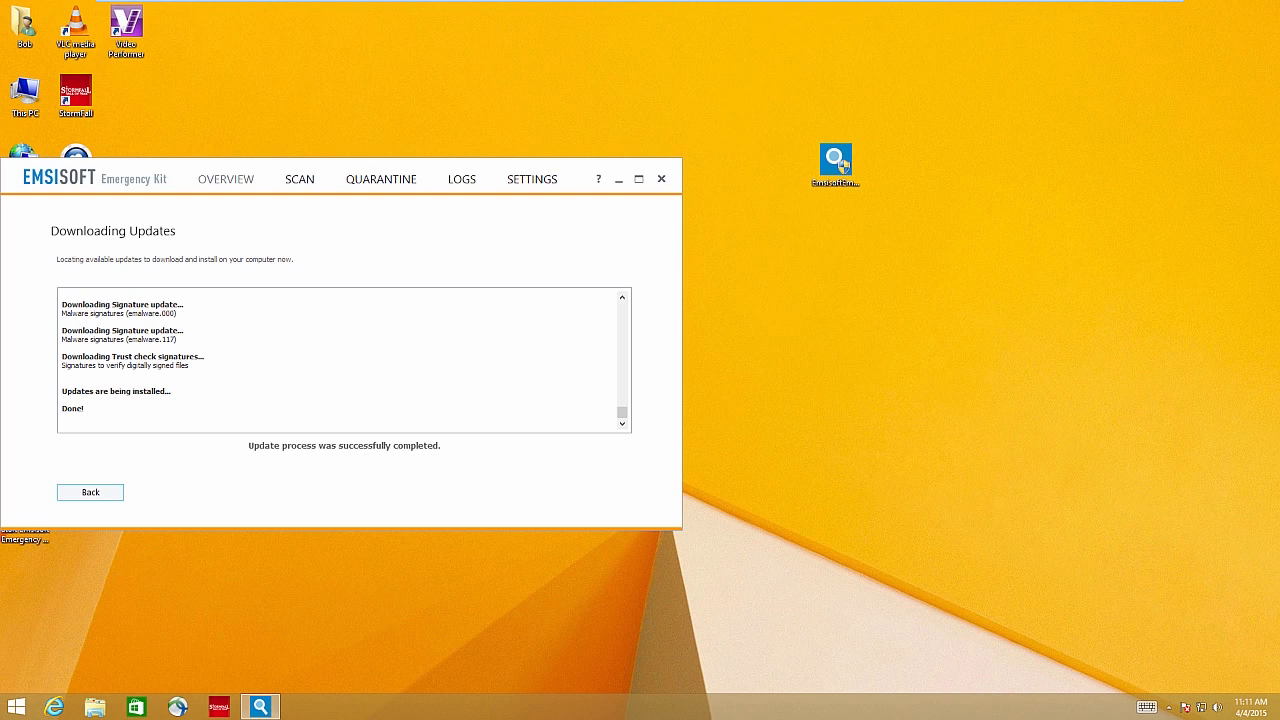
left_click(90, 492)
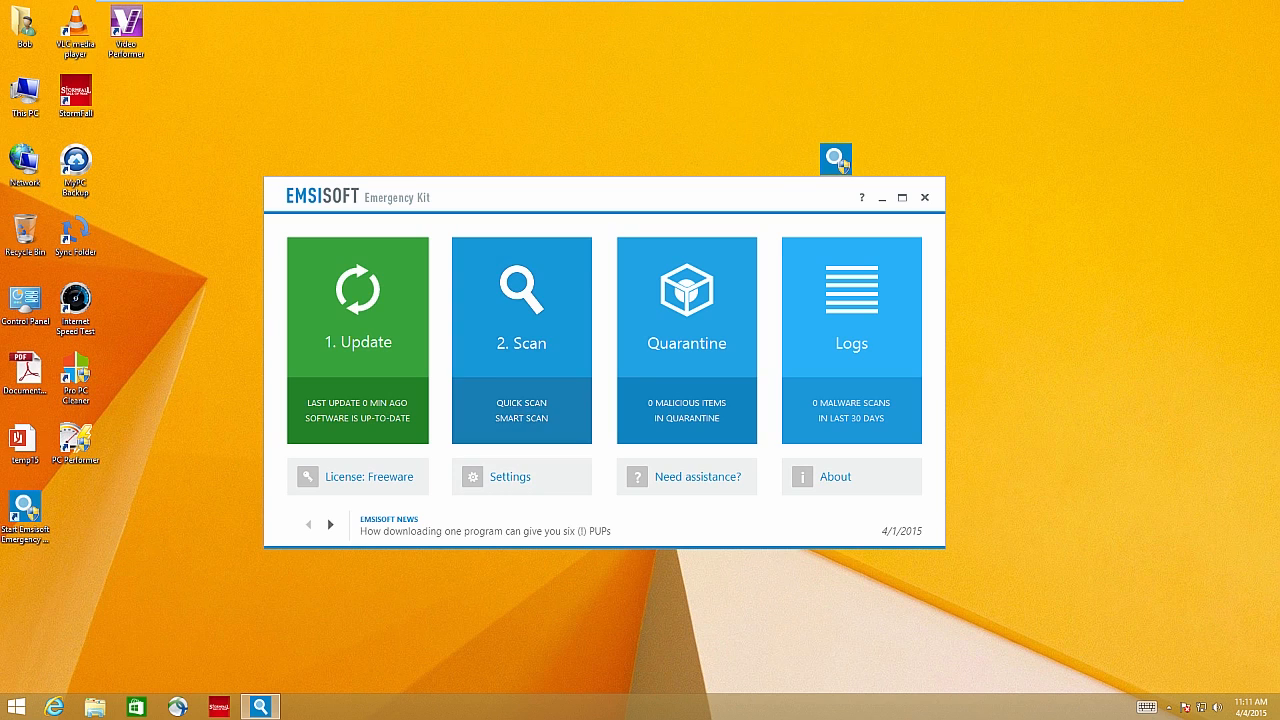
Step: Browse the Settings page and the empty Quarantine list, then show the Scan tab's scan types
left_click(510, 476)
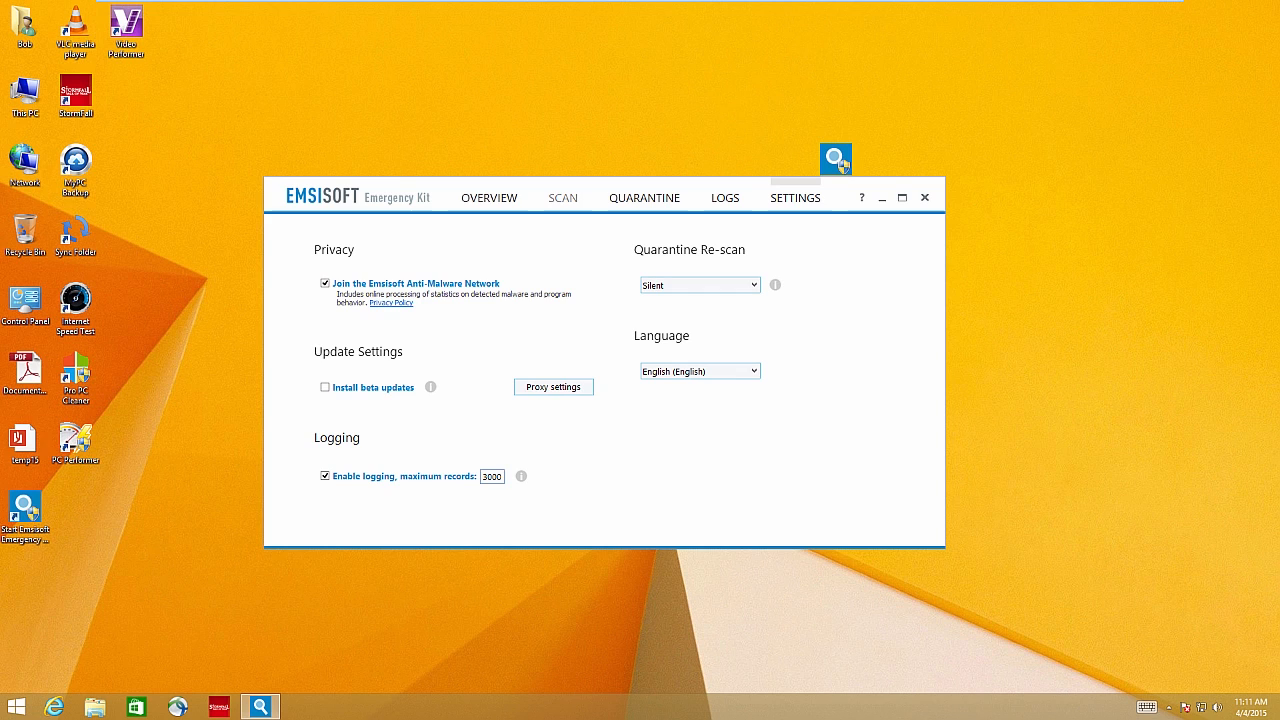
left_click(644, 197)
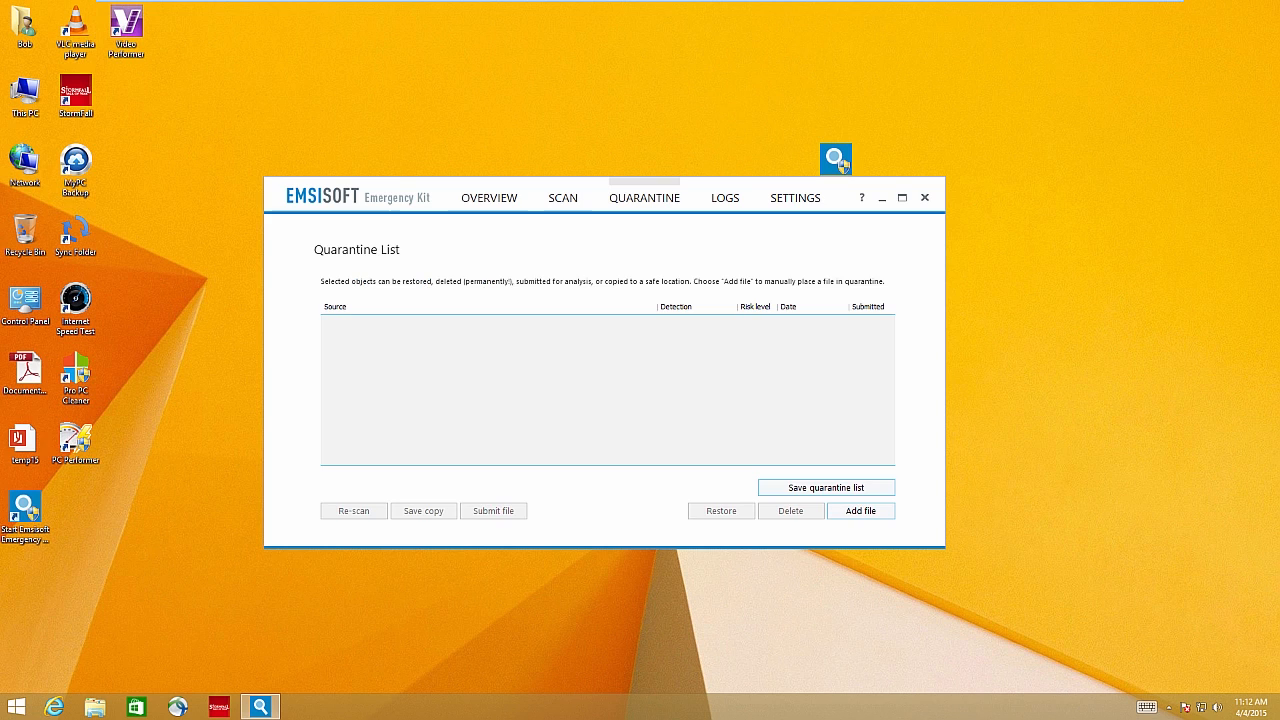
left_click(795, 197)
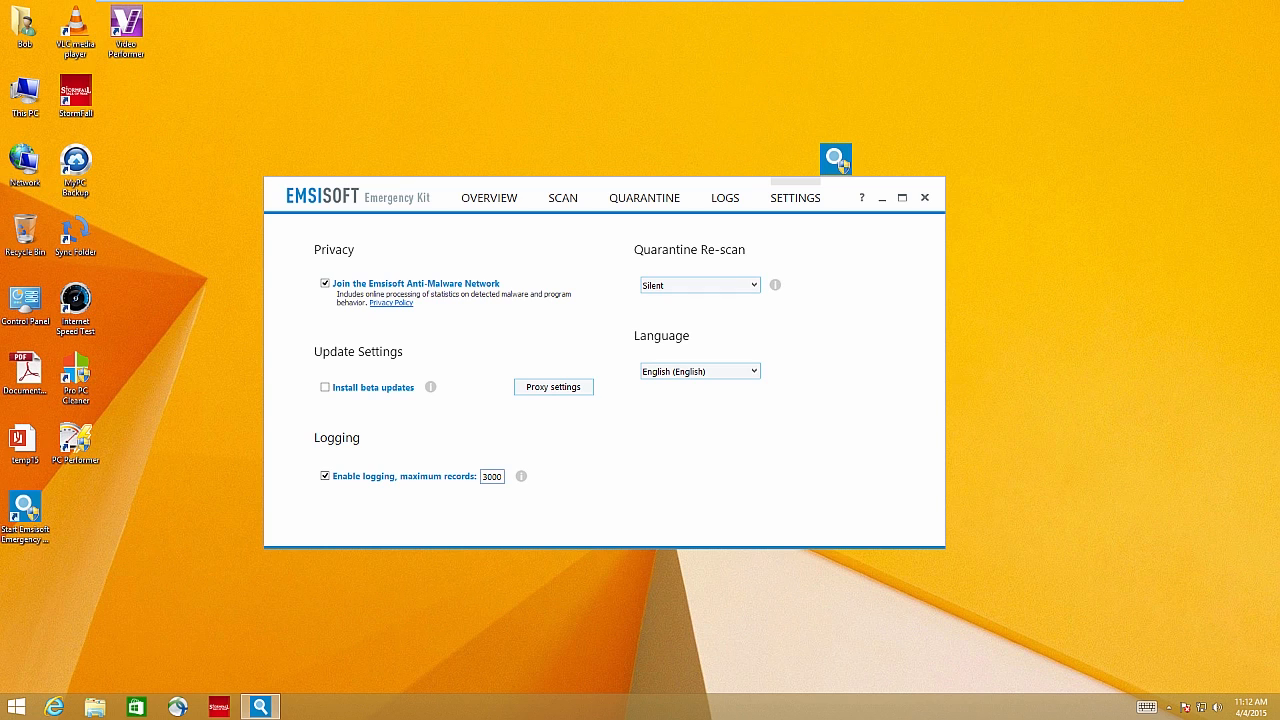
left_click(562, 197)
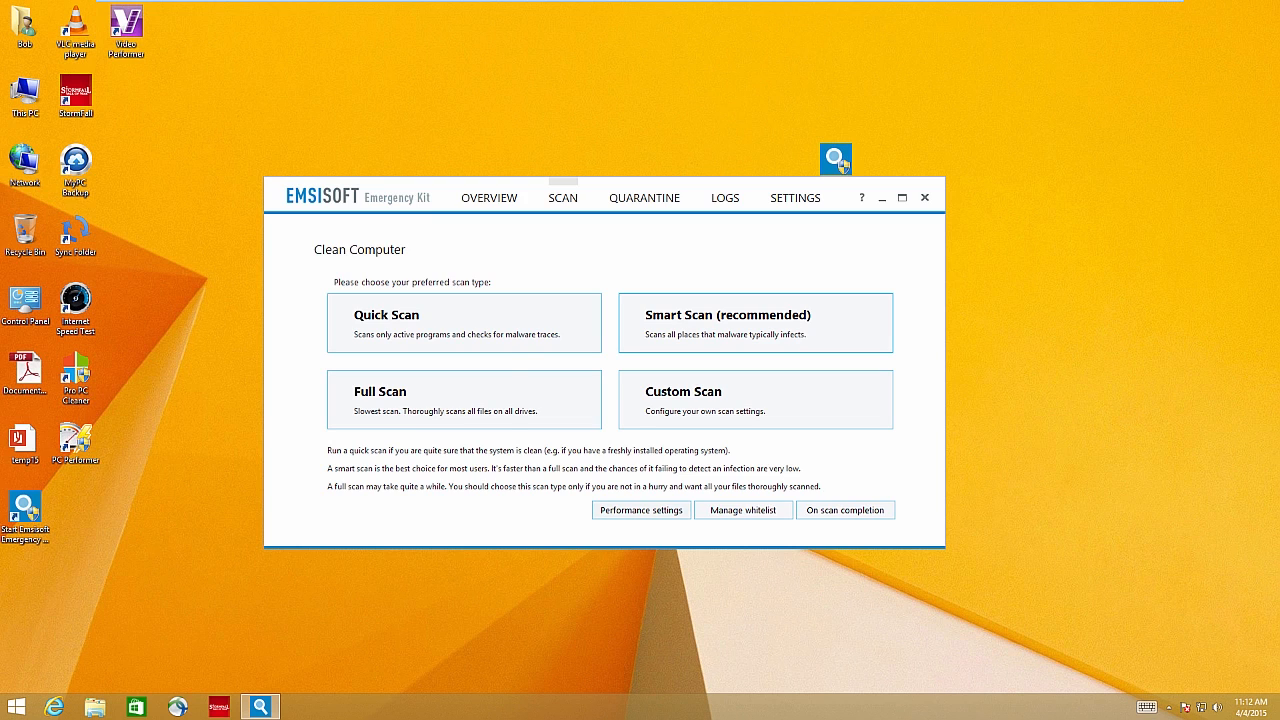
Step: Set scan thread priority to High in Performance settings, then run the scan
left_click(640, 510)
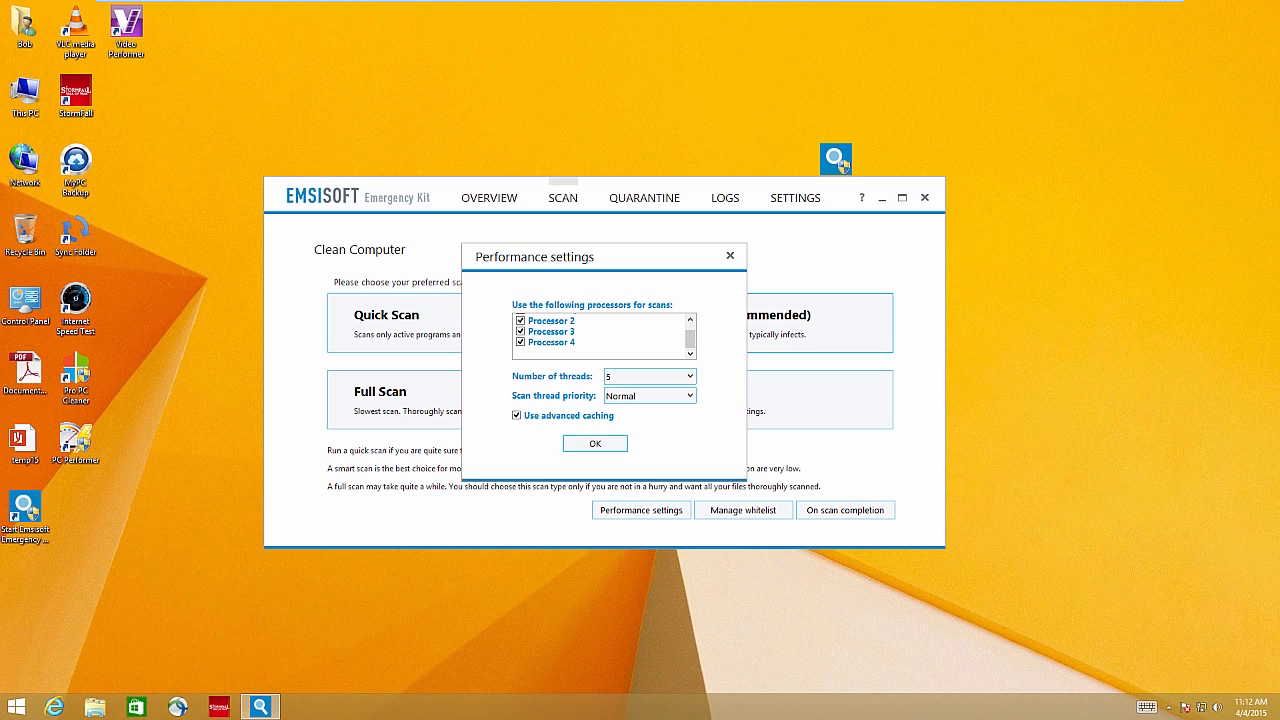
left_click(688, 395)
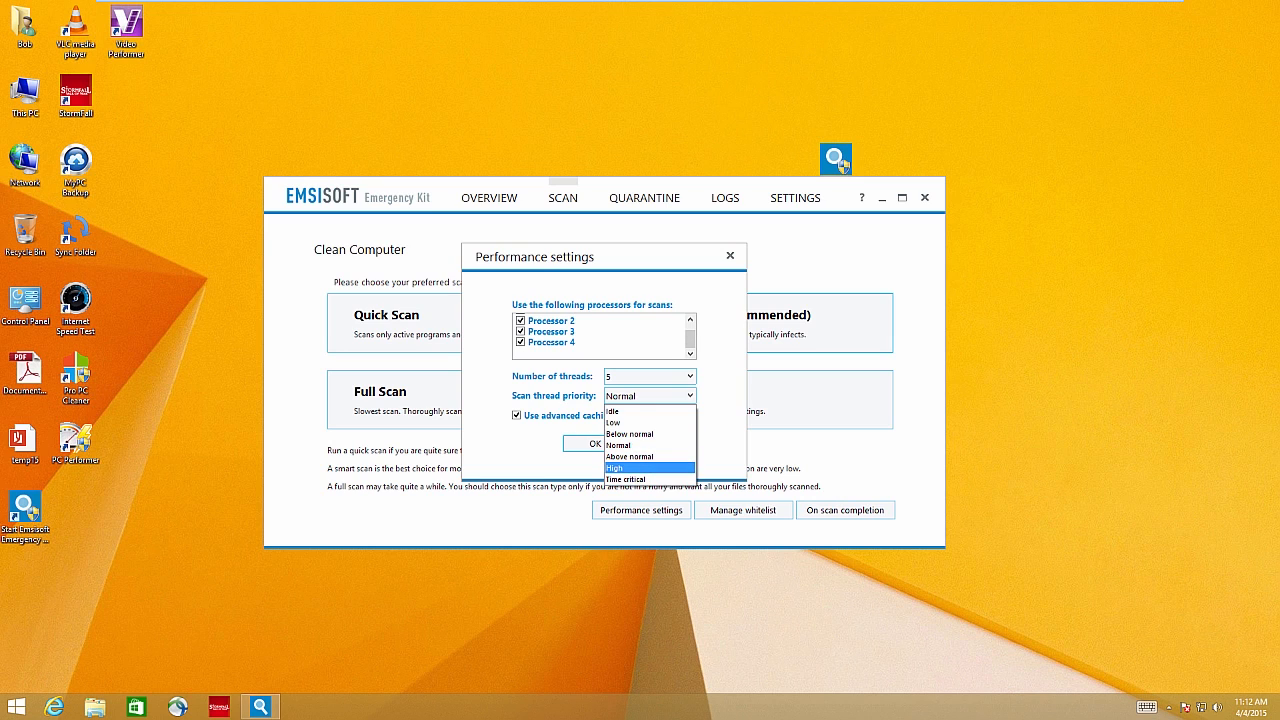
left_click(626, 467)
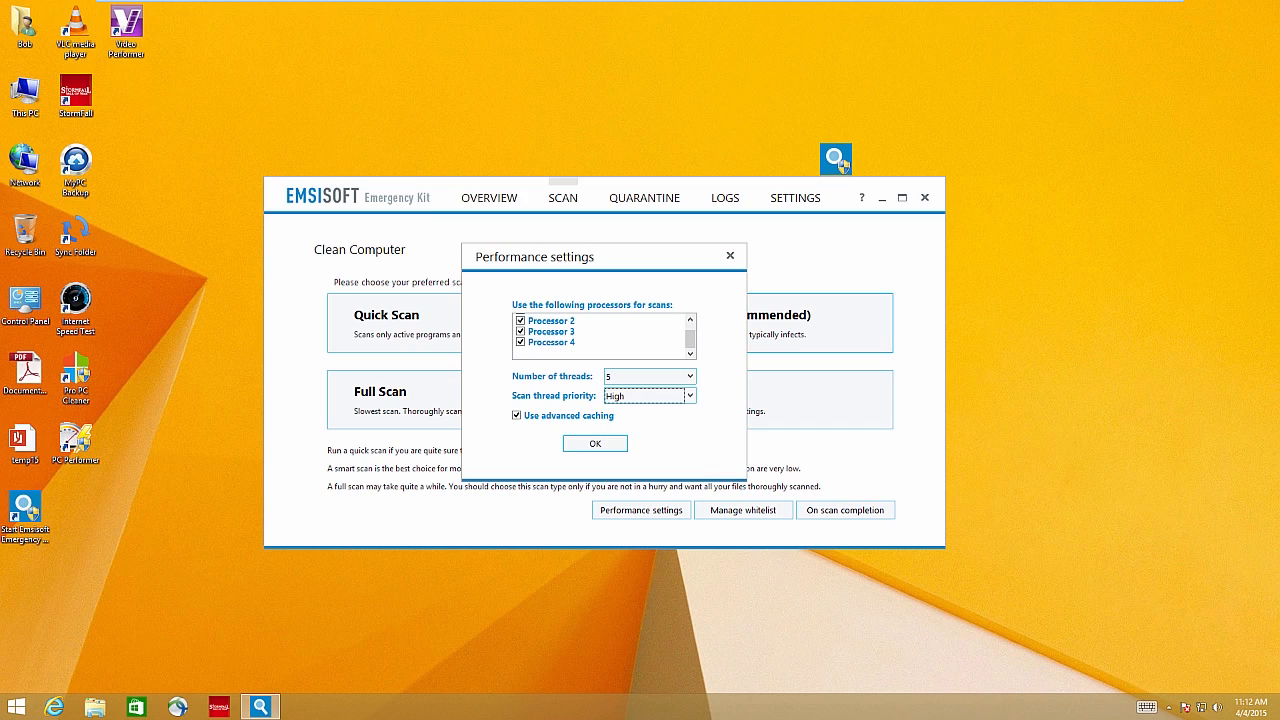
left_click(594, 443)
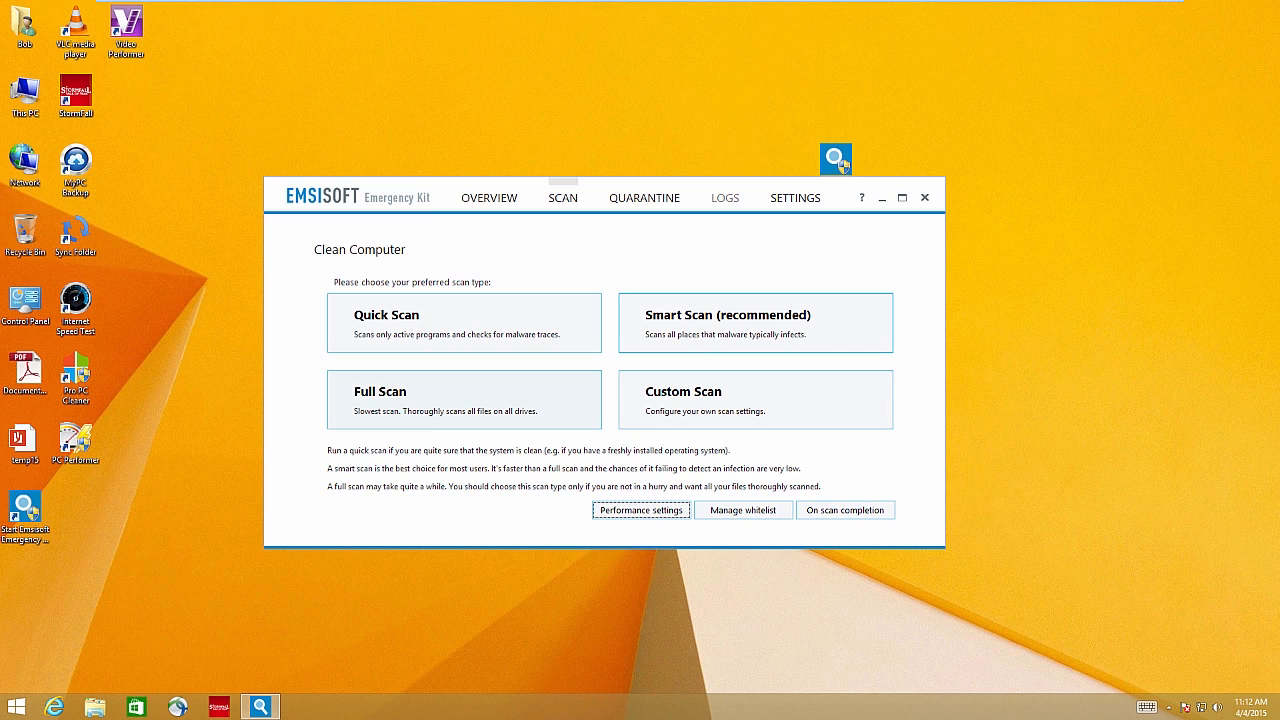
left_click(755, 322)
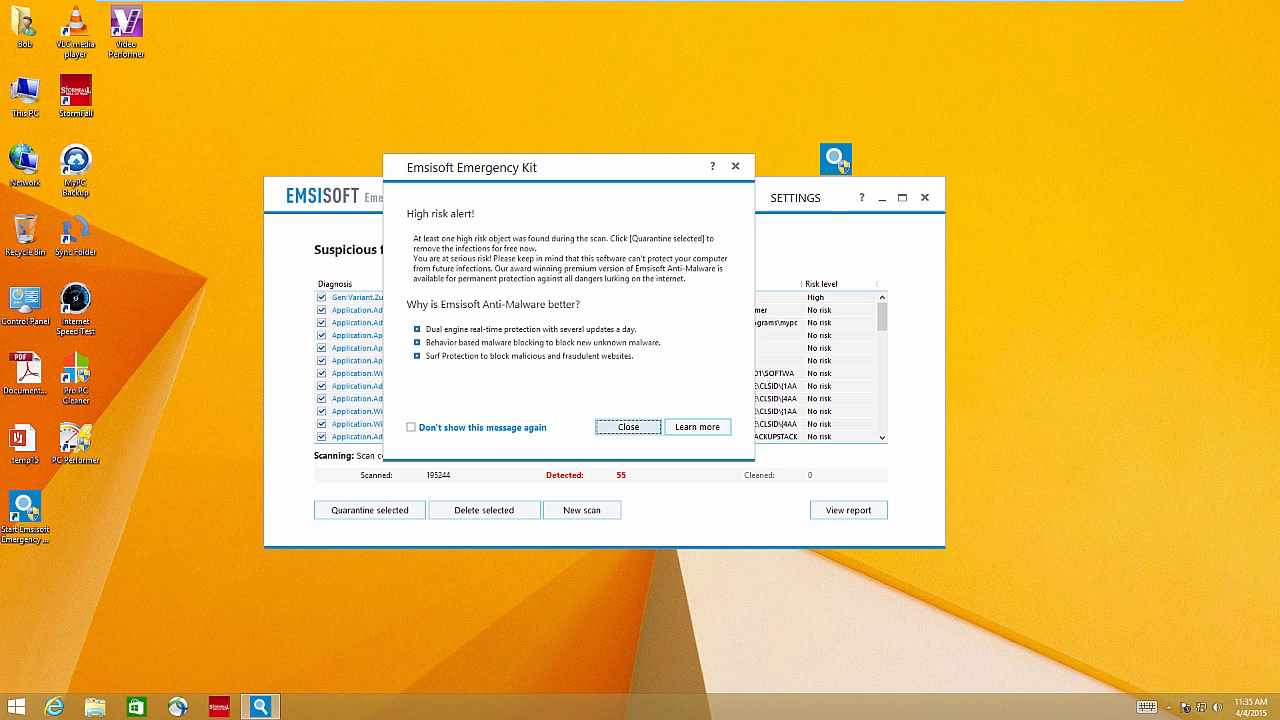
Step: Dismiss the high-risk alert and quarantine all checked detections
left_click(627, 427)
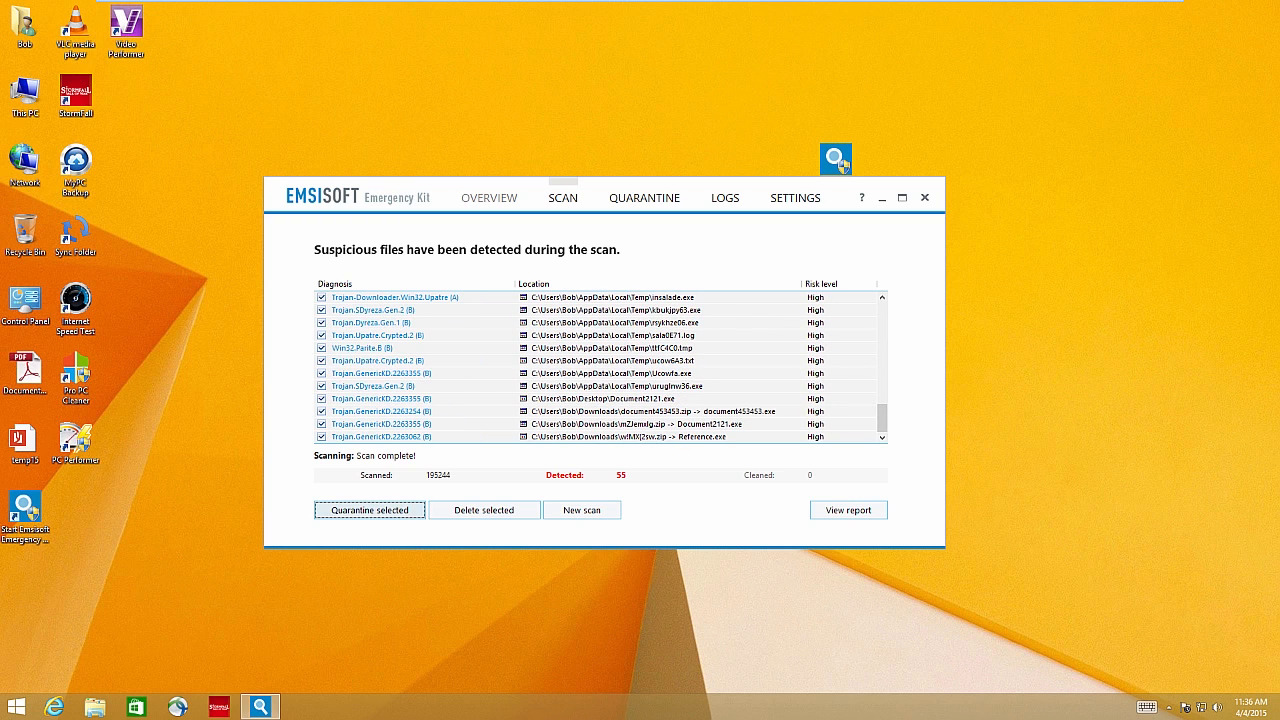
left_click(369, 510)
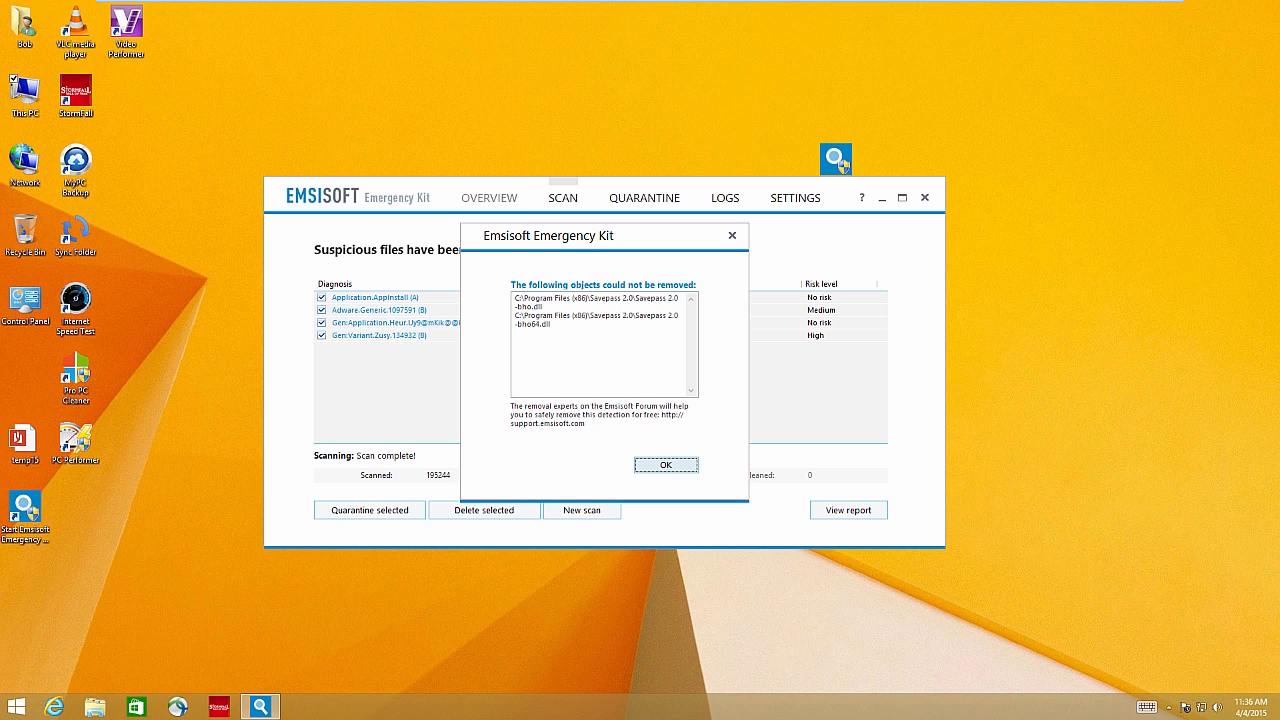
Step: Acknowledge the files that could not be removed and accept the restart to finish cleanup
left_click(665, 465)
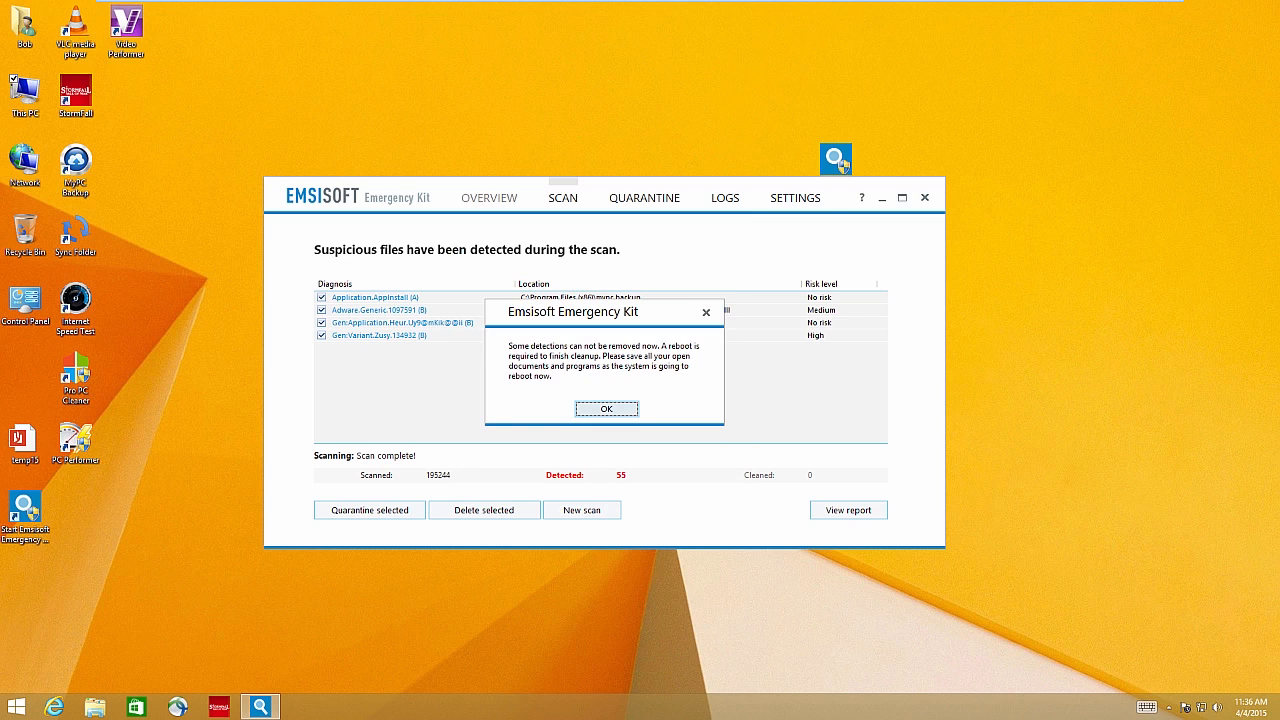
left_click(606, 408)
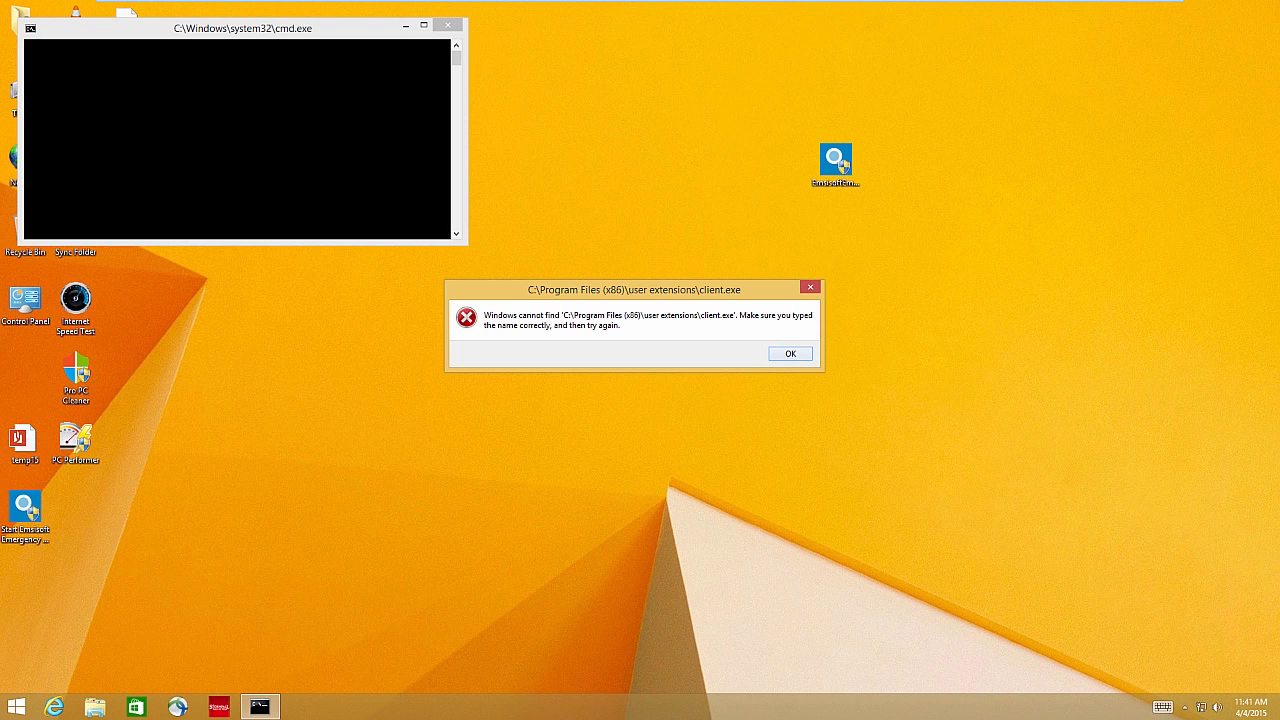
Step: Dismiss the missing client.exe error and launch Internet Explorer
left_click(789, 353)
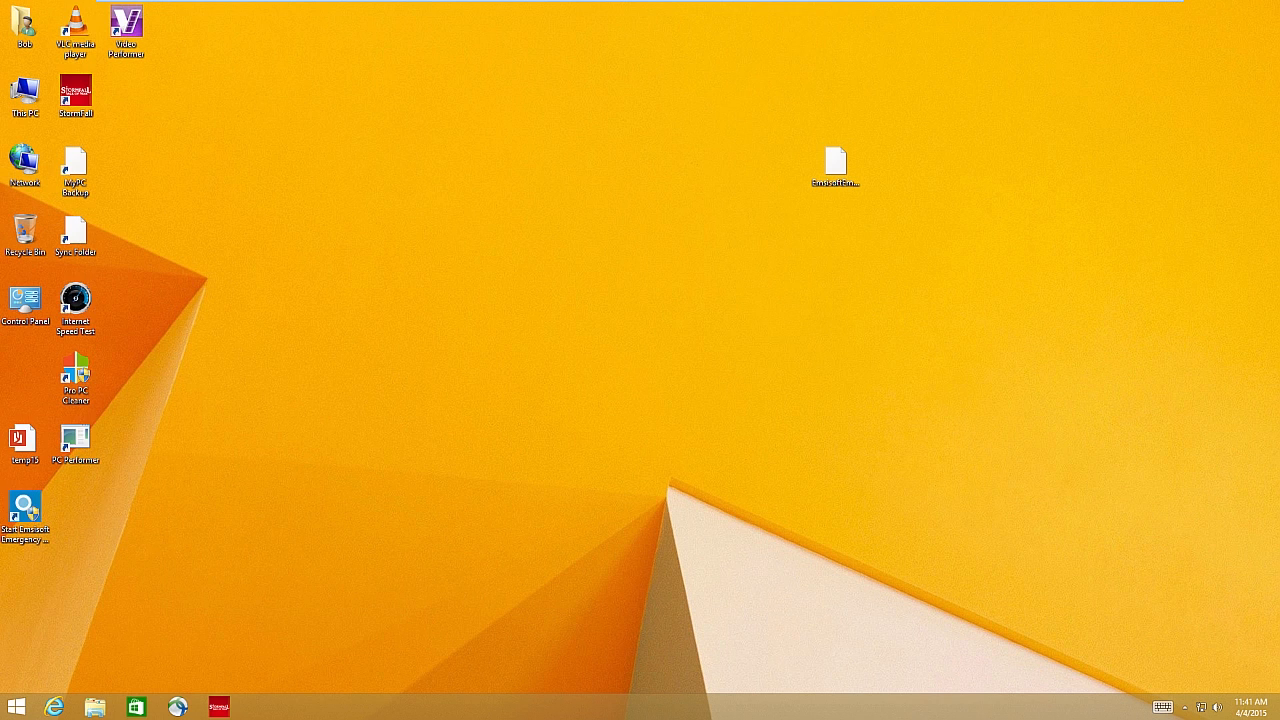
left_click(836, 160)
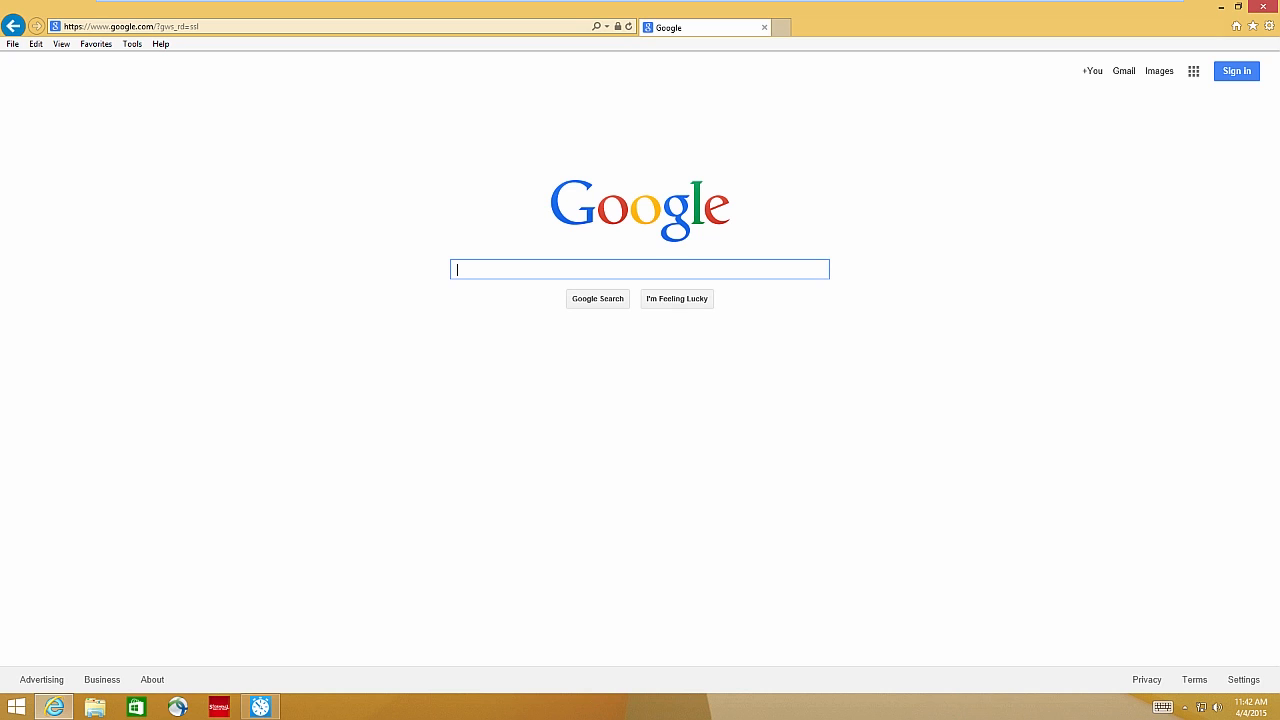
Step: Search Google for shoes, return to google.com after the searchalgo redirect, and dismiss the app warning
type("shoes")
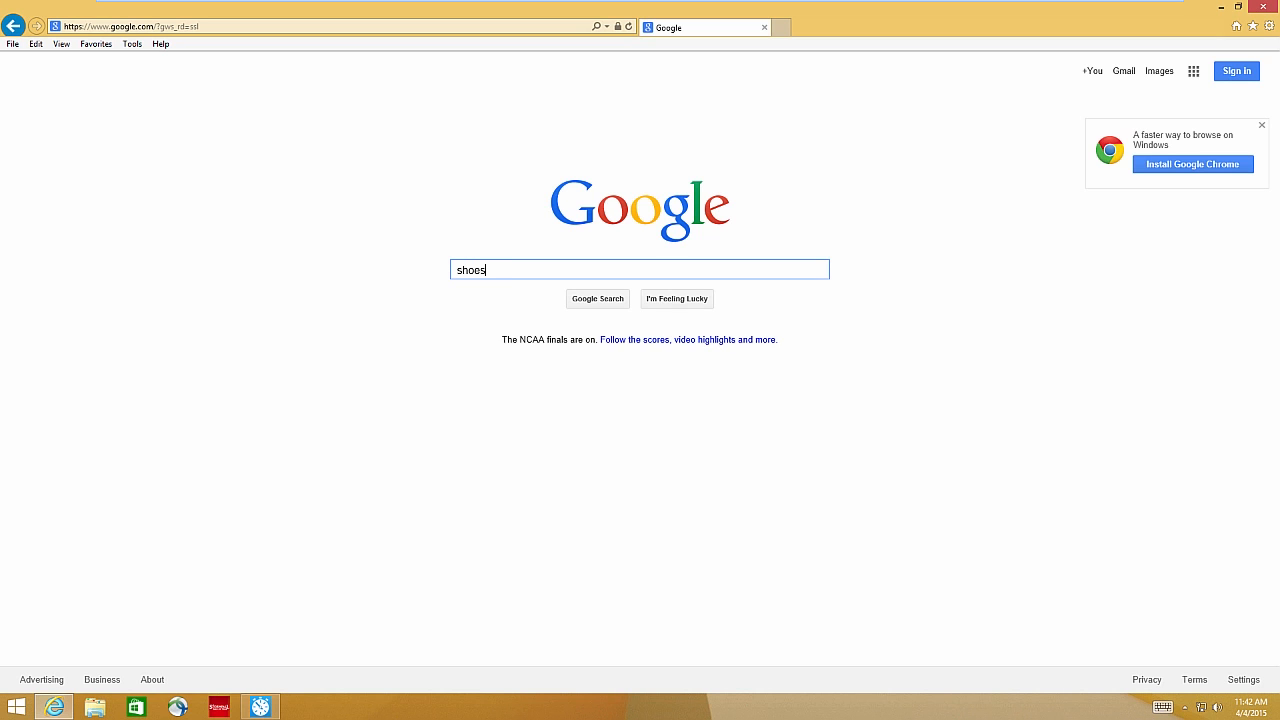
left_click(597, 298)
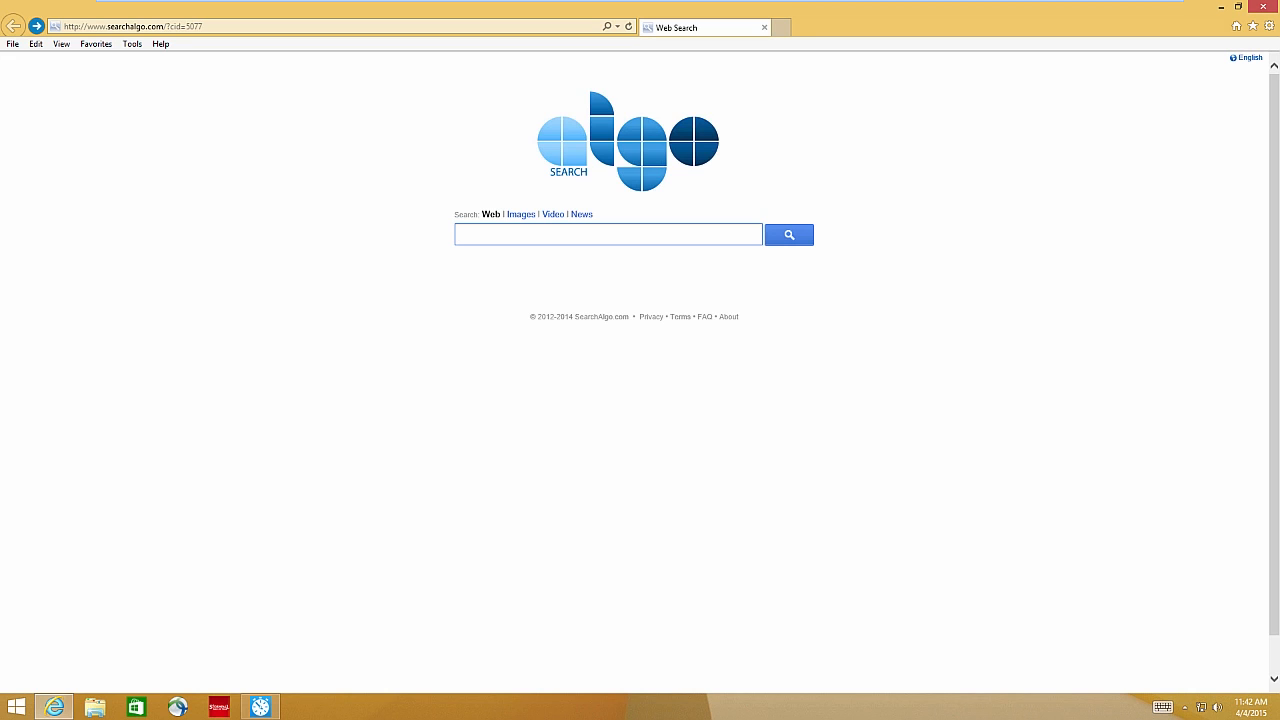
left_click(607, 233)
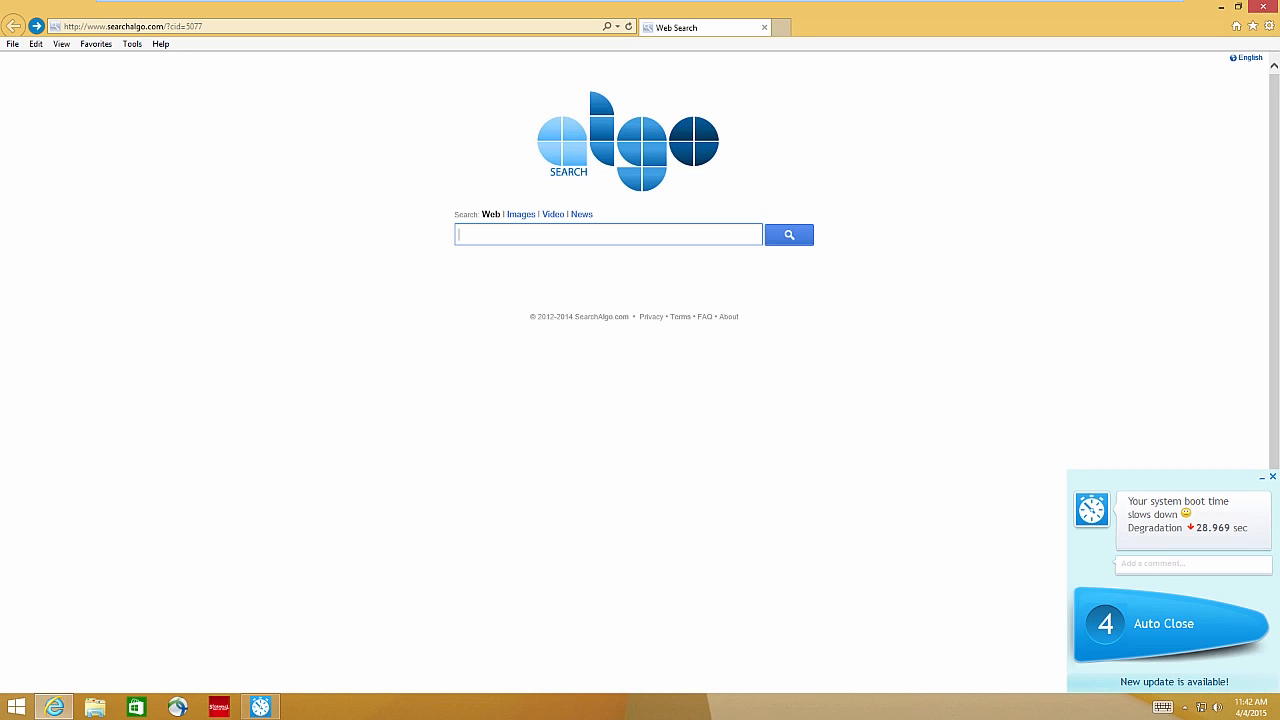
left_click(130, 26)
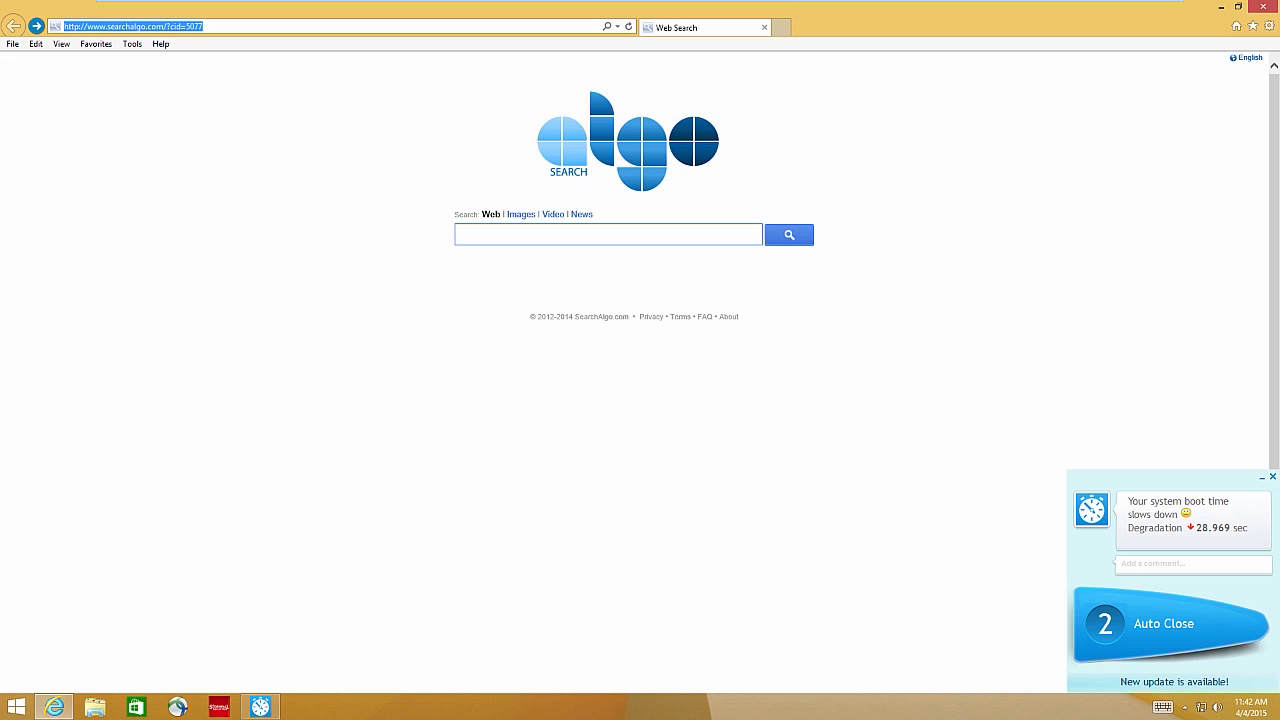
type("google.com")
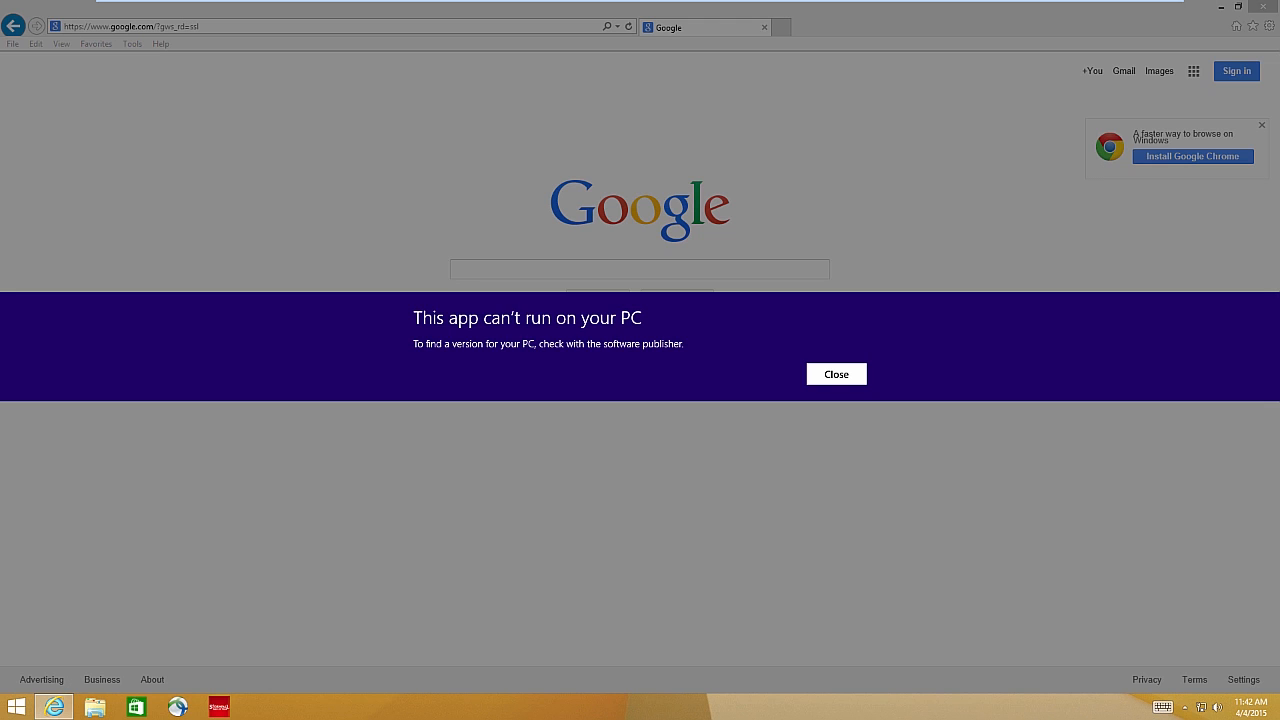
left_click(836, 373)
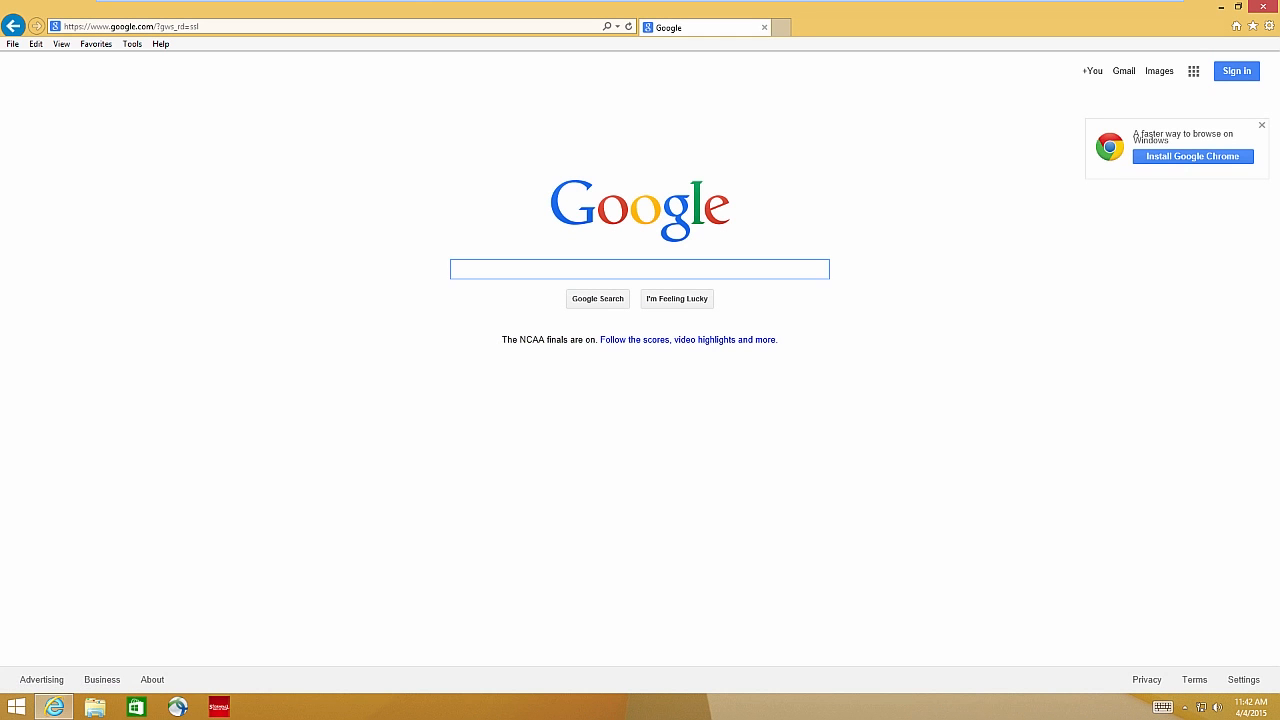
Step: Search shoes again and browse the Shoes.com result page
type("shoes")
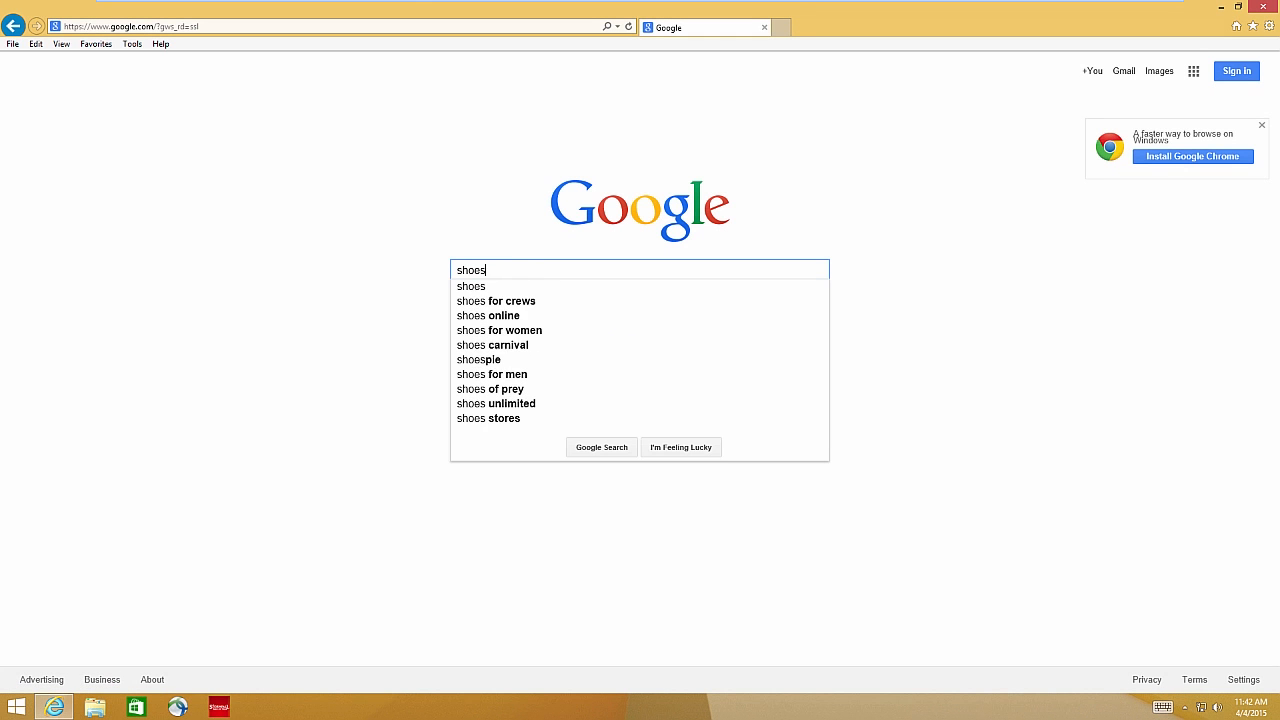
left_click(601, 447)
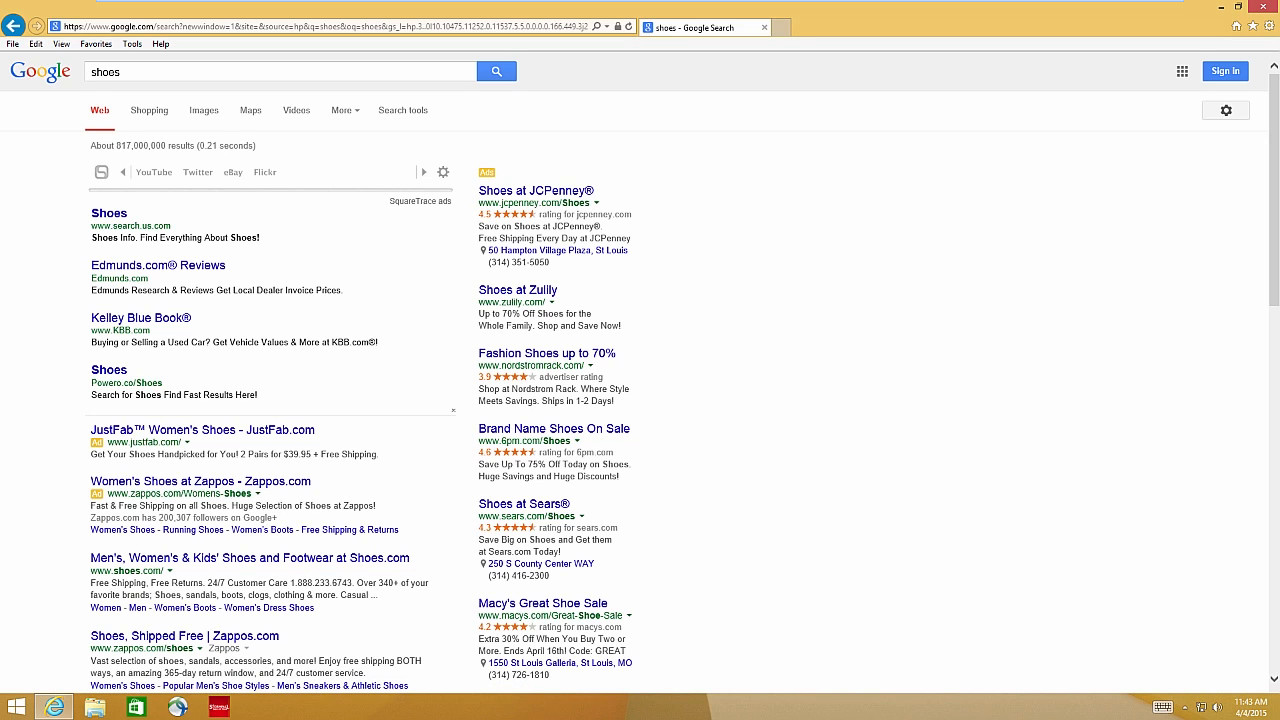
scroll("down", 3)
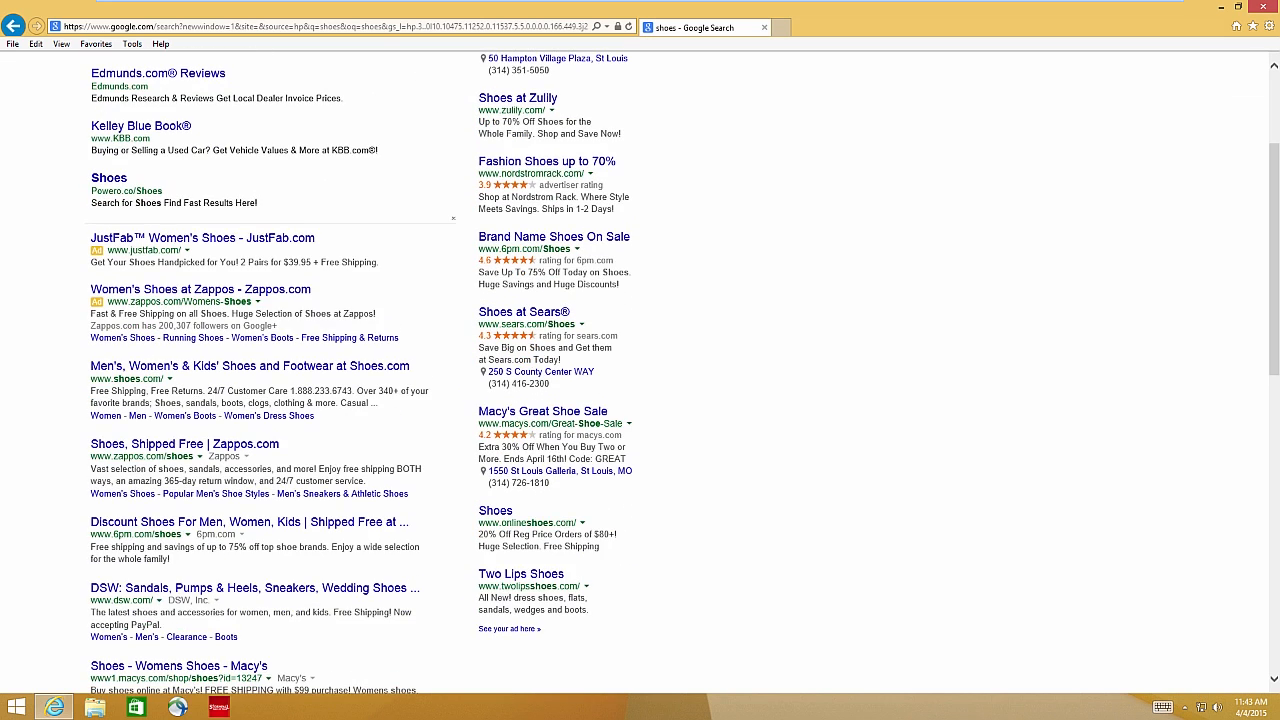
scroll("down", 3)
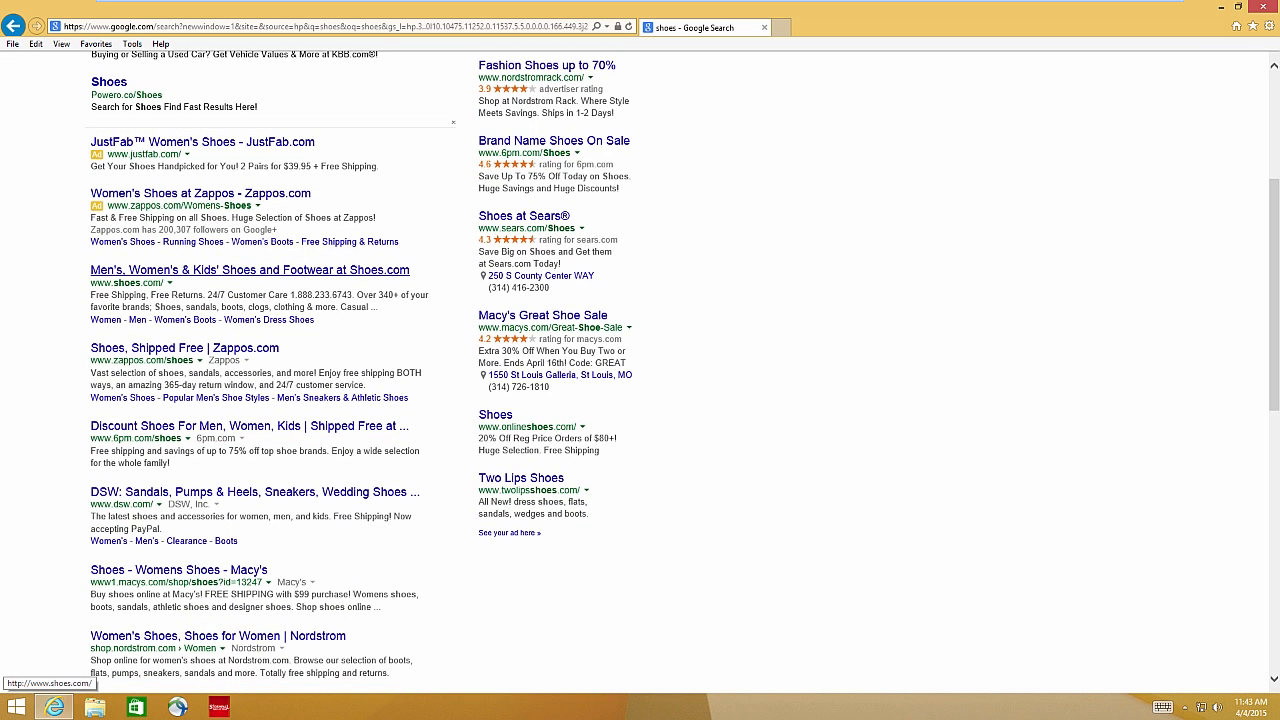
left_click(247, 270)
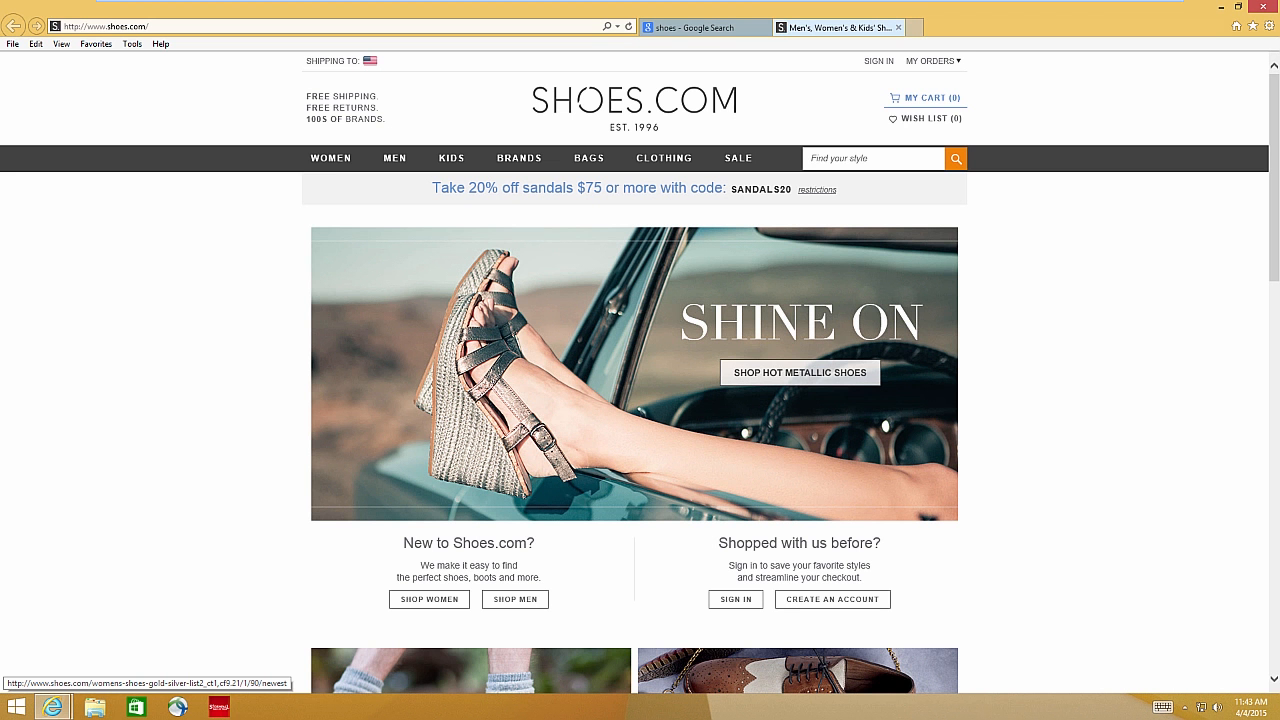
scroll("down", 3)
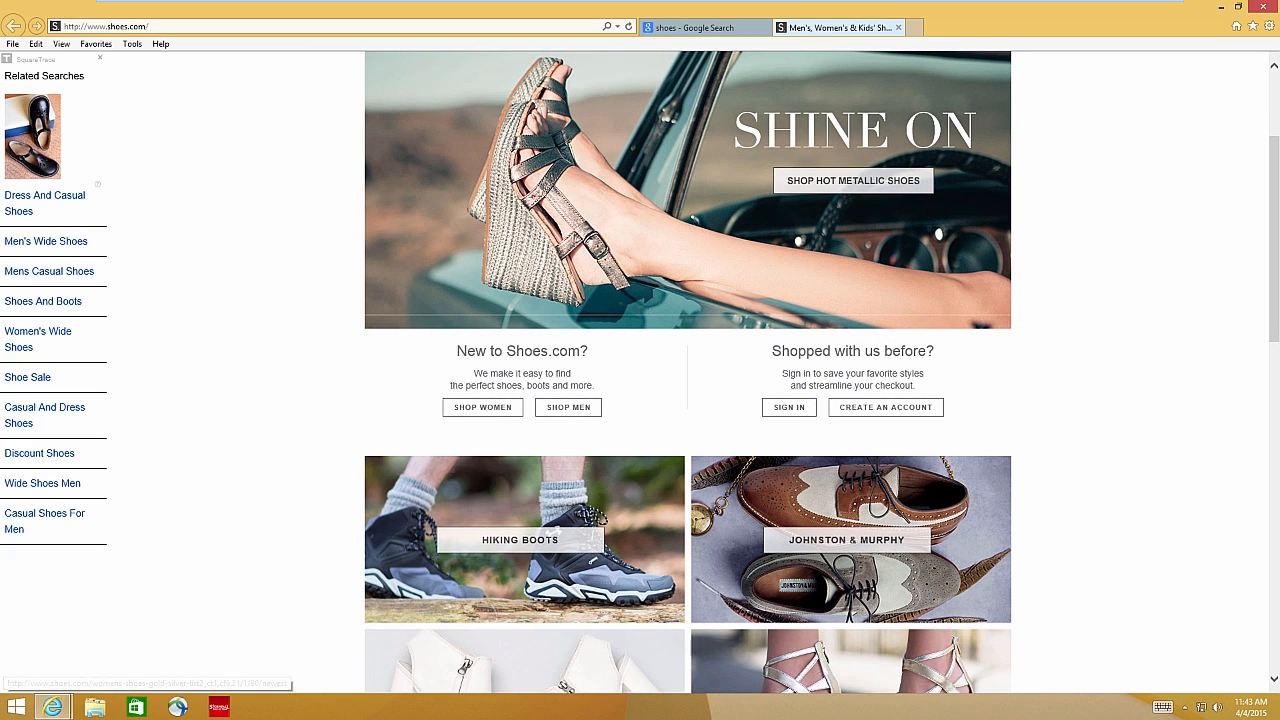
scroll("down", 3)
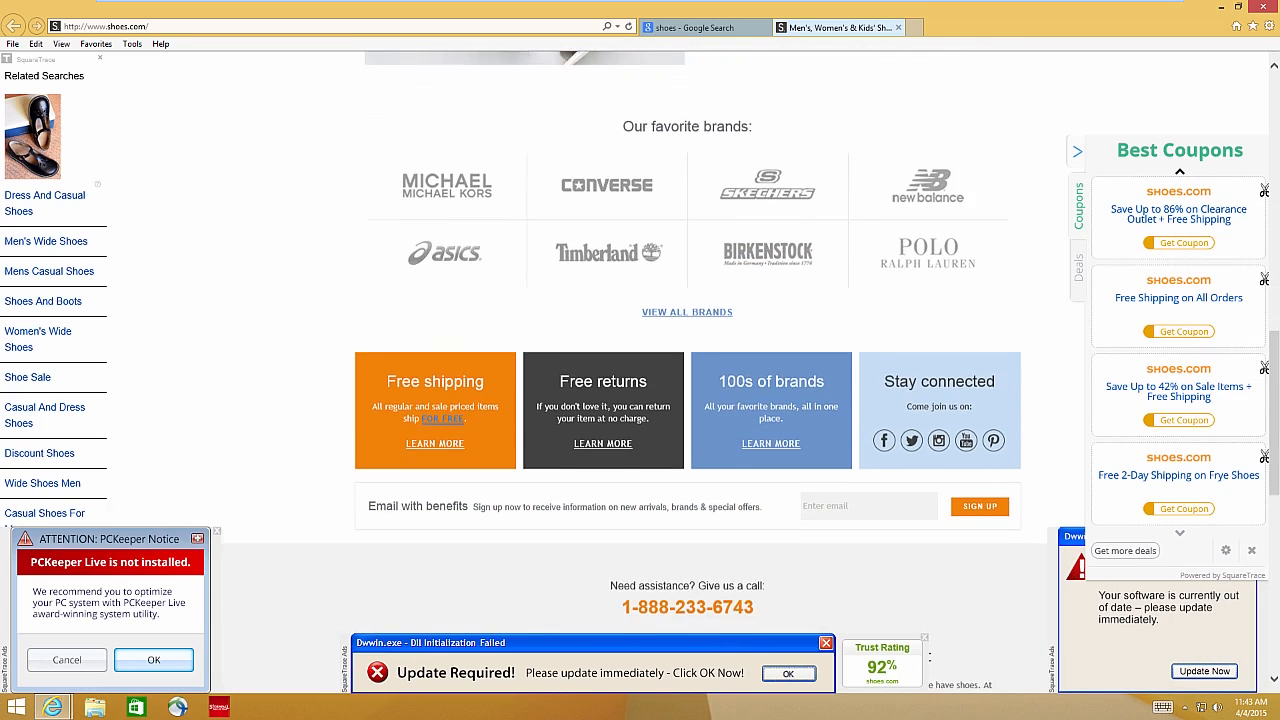
scroll("up", 3)
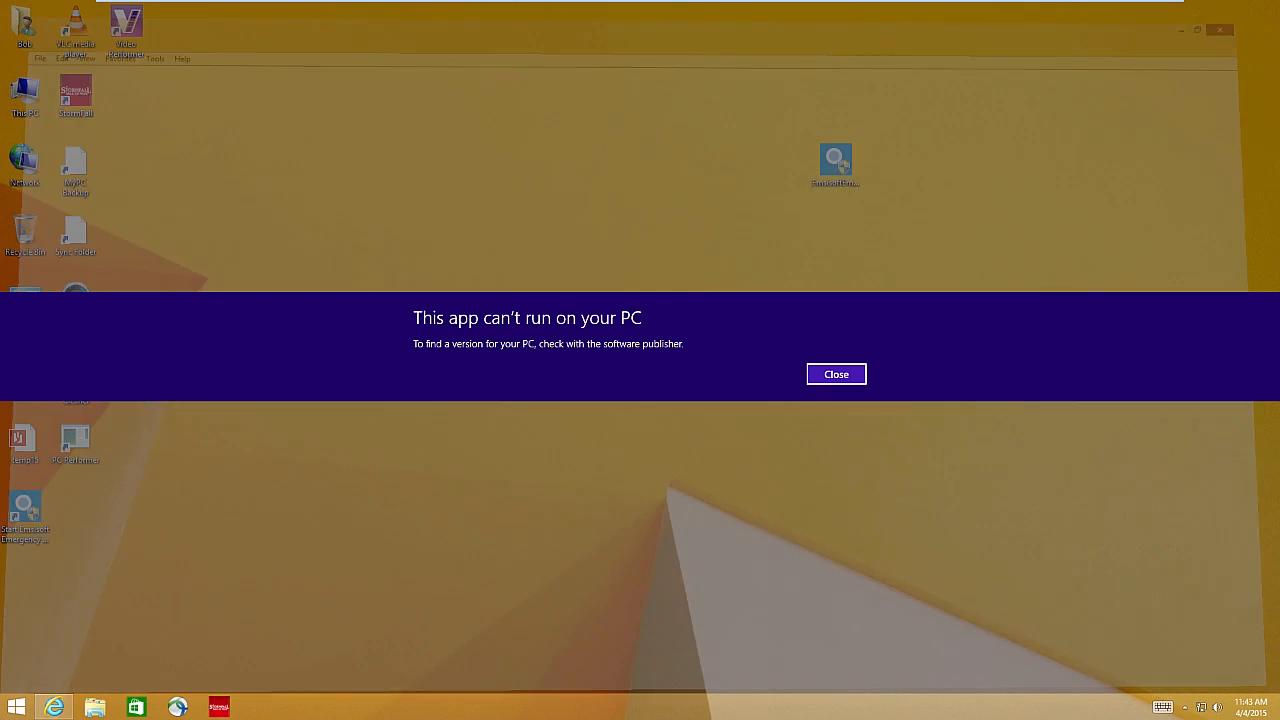
Step: Dismiss the 'This app can't run' warning and try launching Pro PC Cleaner
left_click(836, 373)
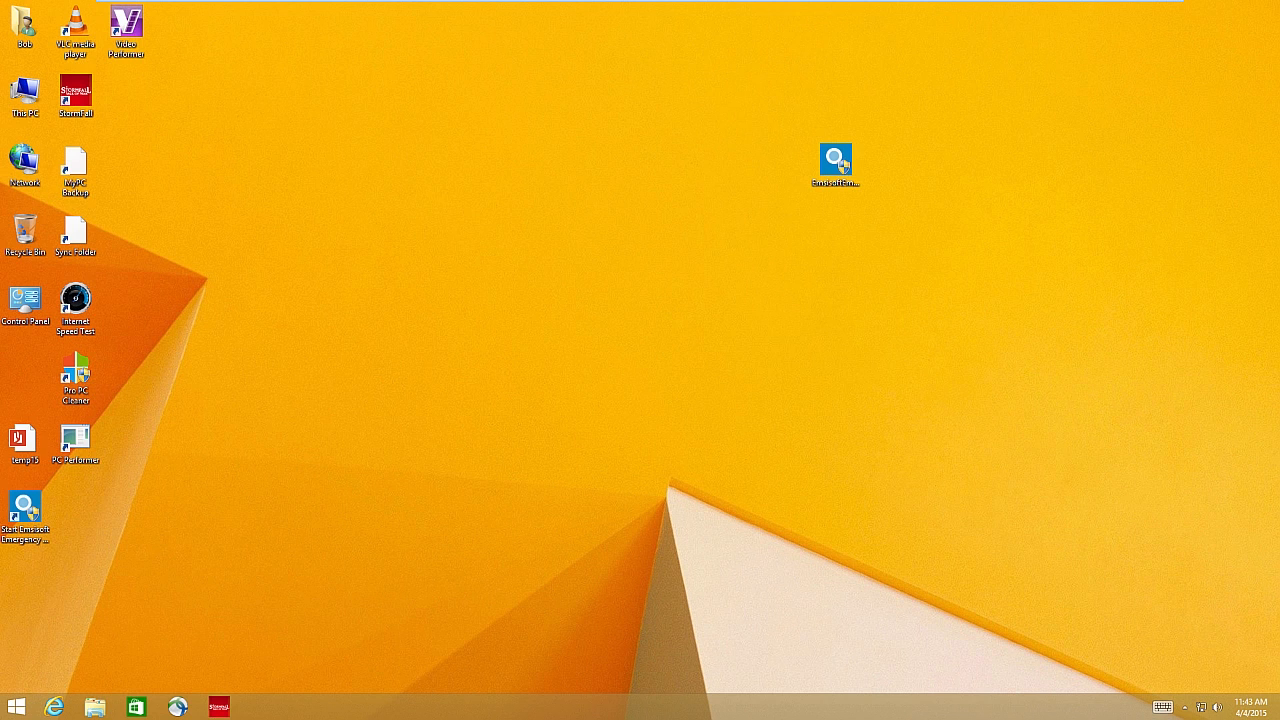
double_click(74, 375)
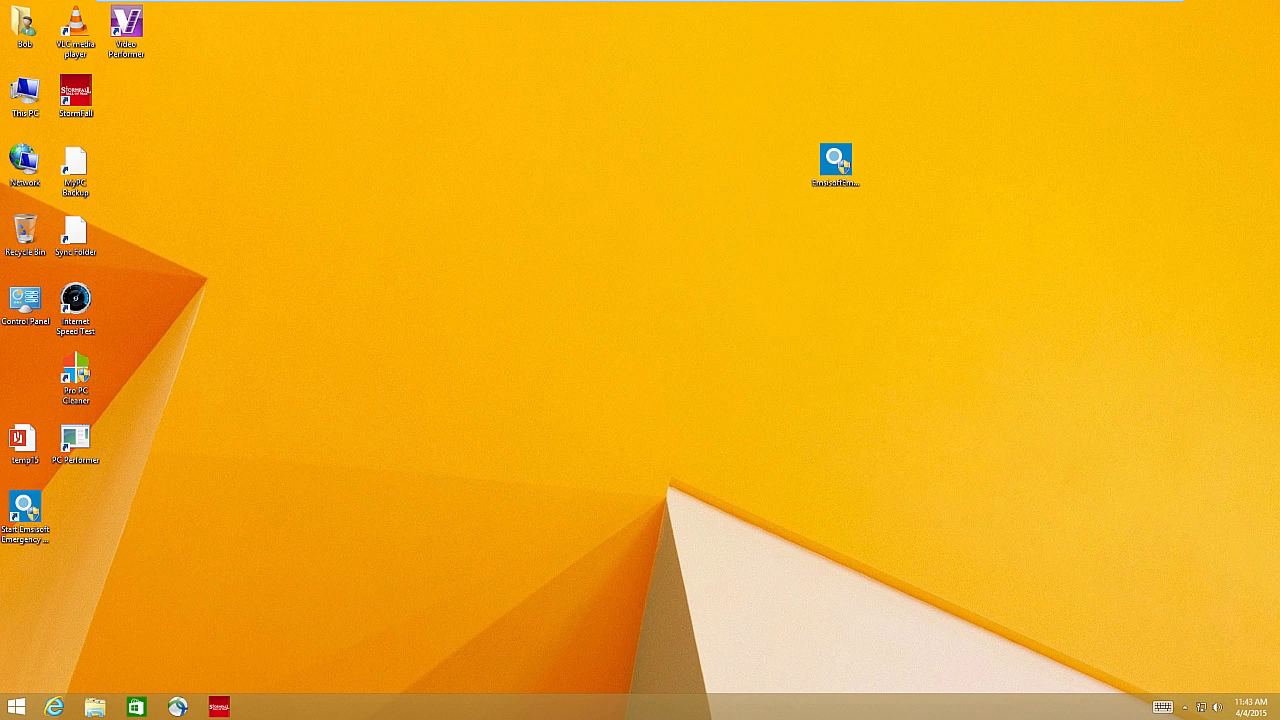
Step: Launch Pro PC Cleaner again from its desktop icon
double_click(74, 373)
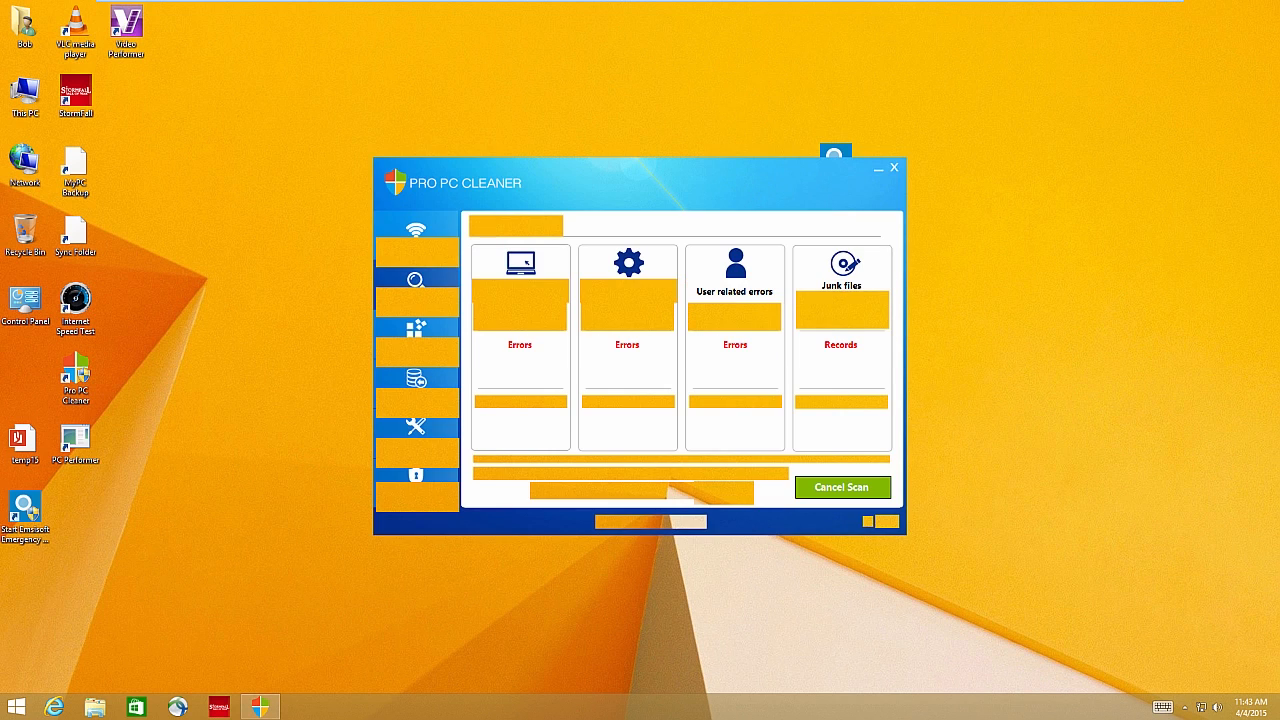